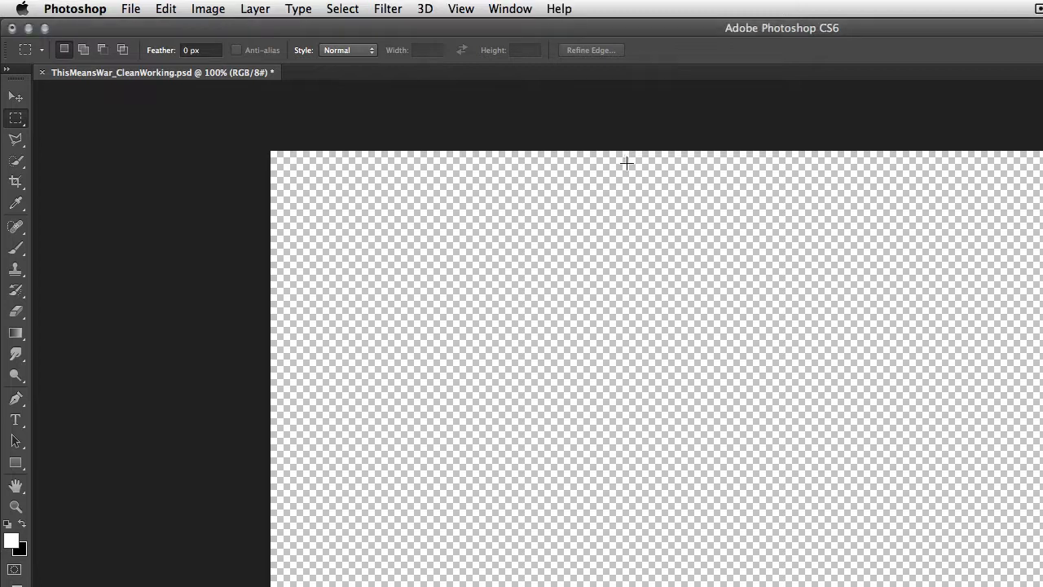
{"action": "mouse_move", "coordinate": [146, 11]}
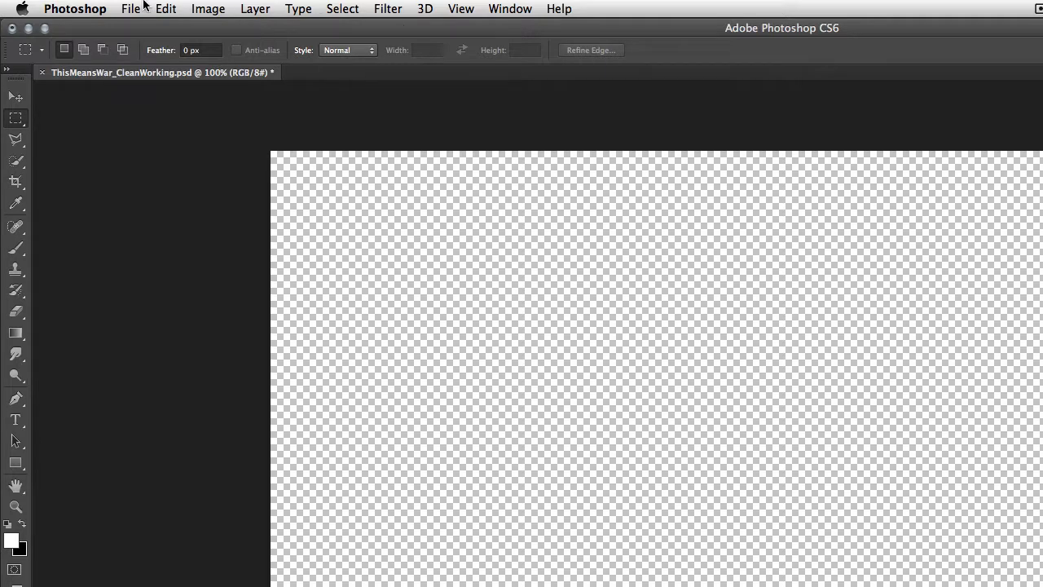
Step: Import the falling-leaves road clip as frame layers using Selected Range Only, trimmed with the sliders
{"action": "left_click", "coordinate": [131, 10]}
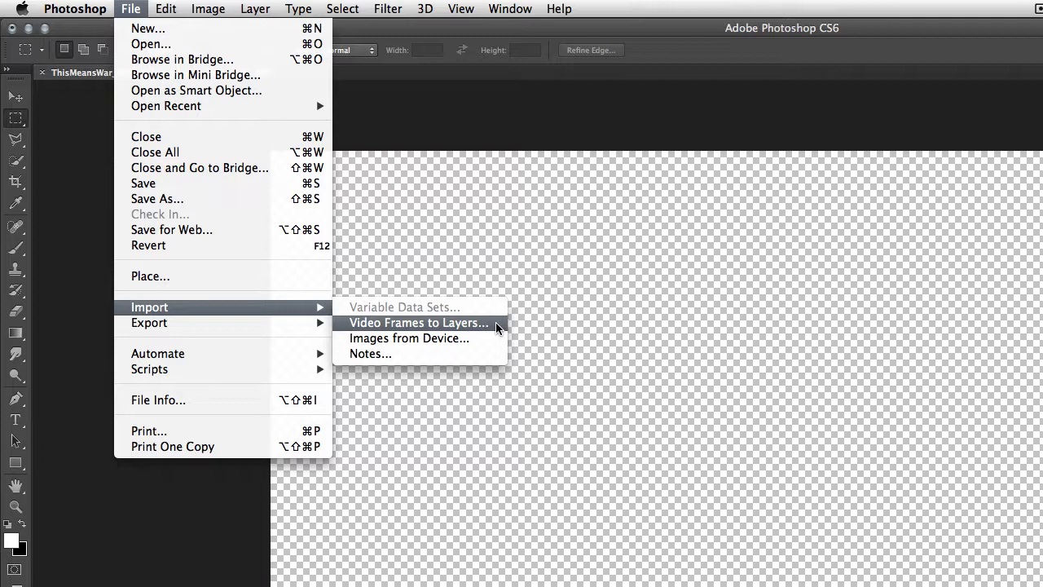
{"action": "left_click", "coordinate": [417, 323]}
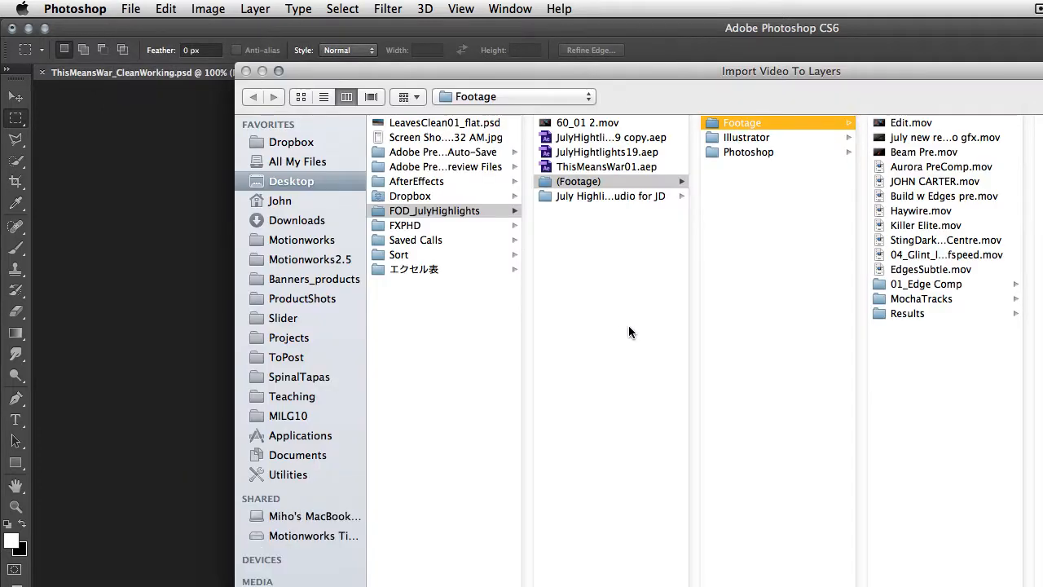
{"action": "mouse_move", "coordinate": [766, 261]}
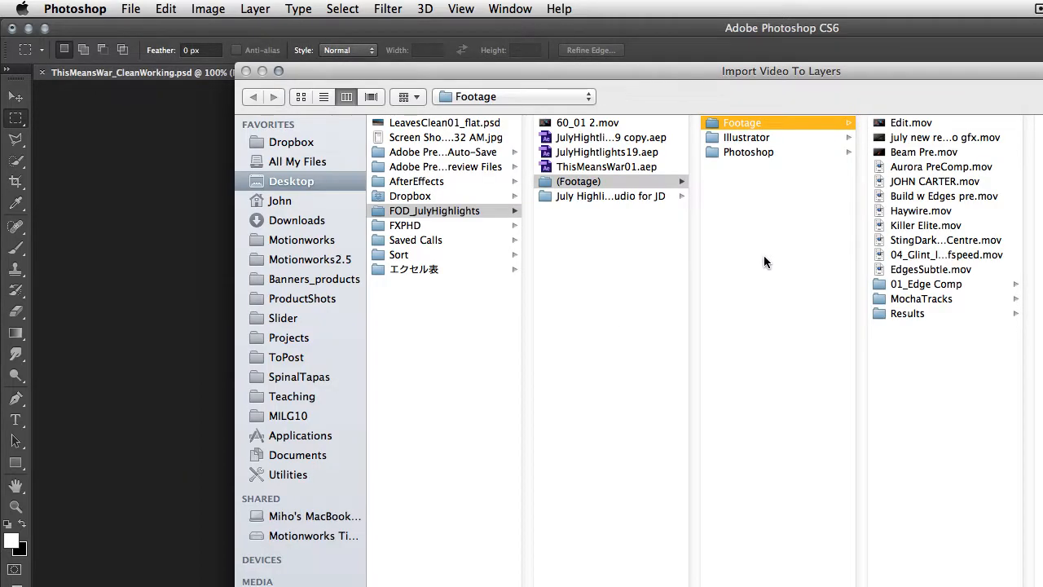
{"action": "left_click", "coordinate": [911, 123]}
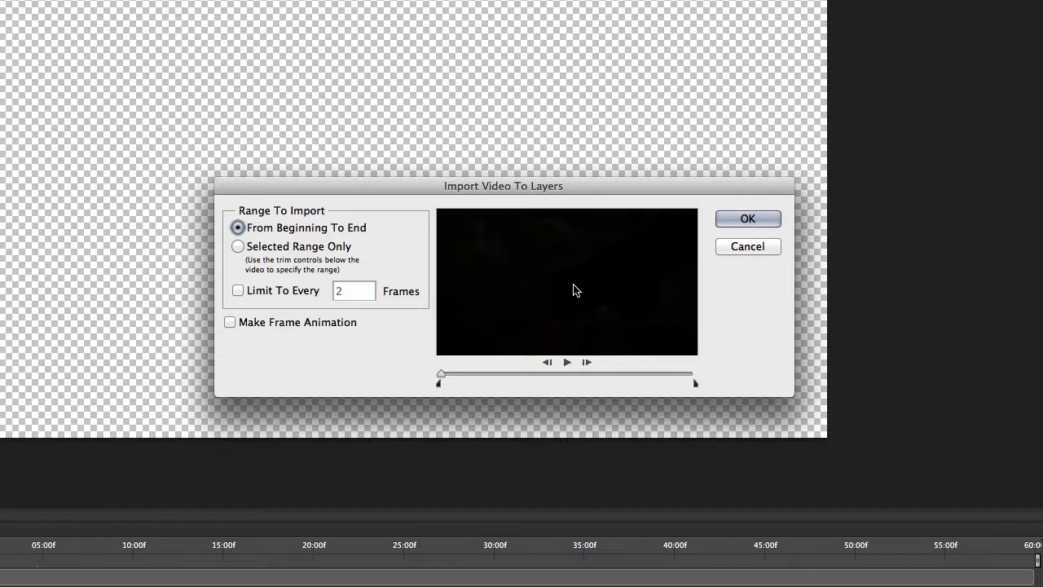
{"action": "mouse_move", "coordinate": [649, 354]}
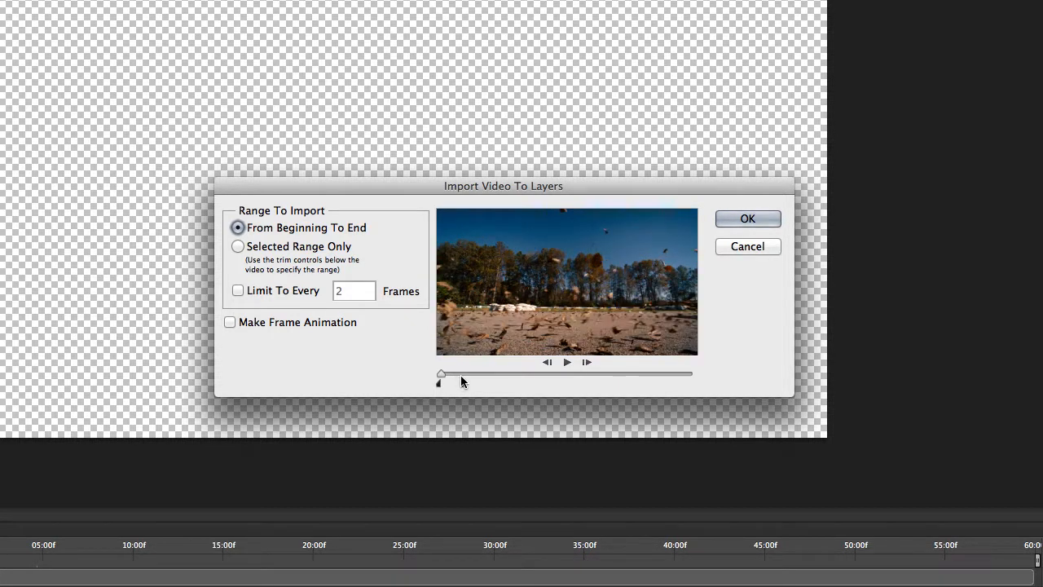
{"action": "left_click", "coordinate": [238, 246]}
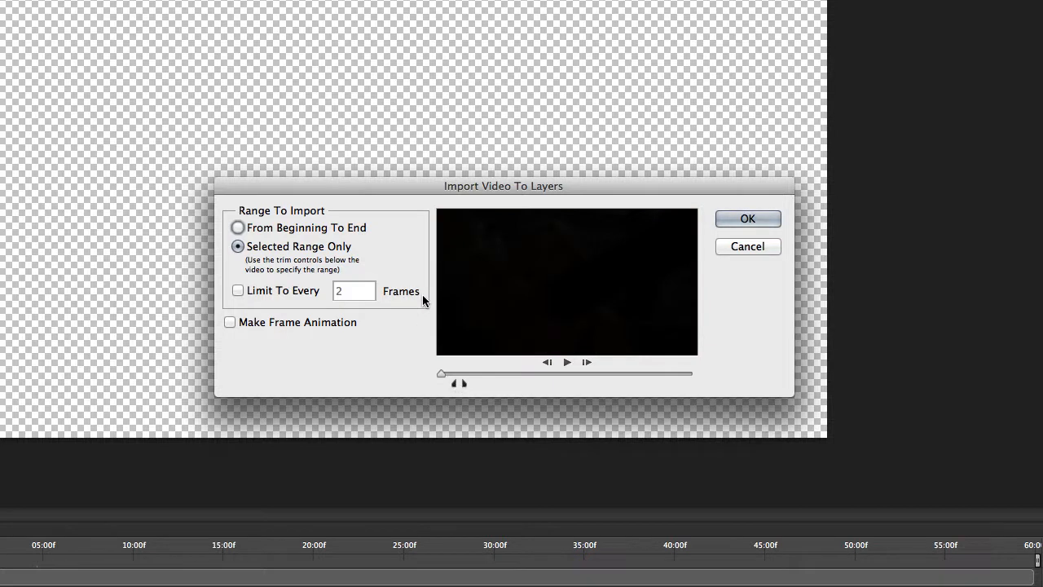
{"action": "left_click", "coordinate": [747, 218]}
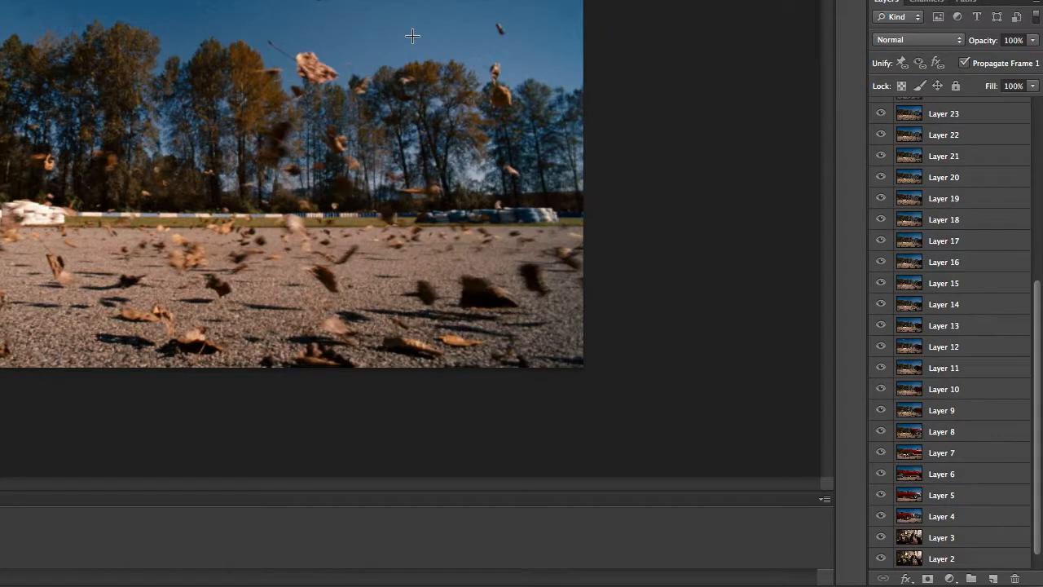
{"action": "mouse_move", "coordinate": [419, 61]}
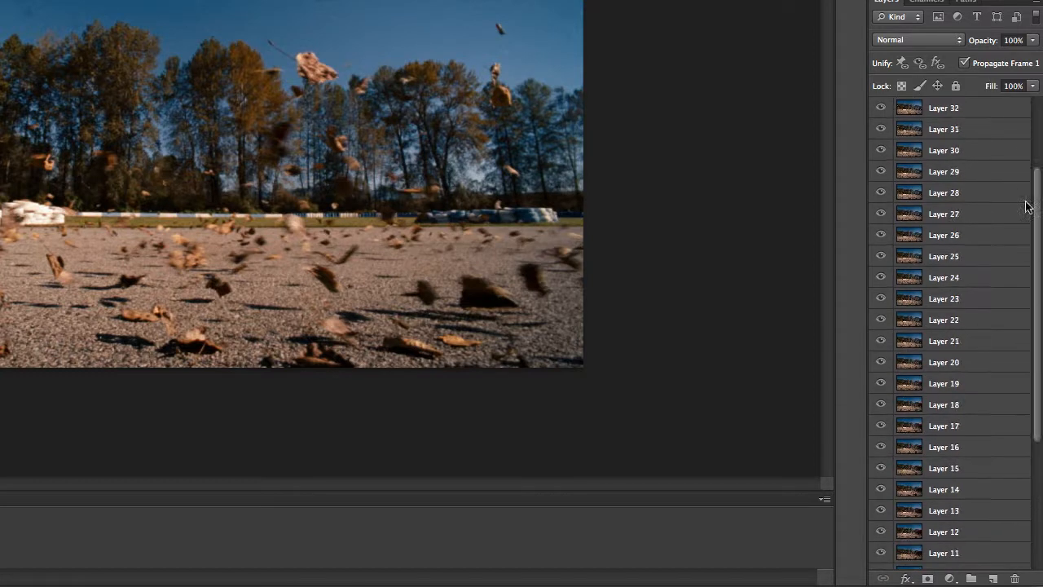
Step: Shift-select the whole frame stack from Layer 38 down to Layer 1
{"action": "scroll", "scroll_direction": "down", "scroll_amount": 3}
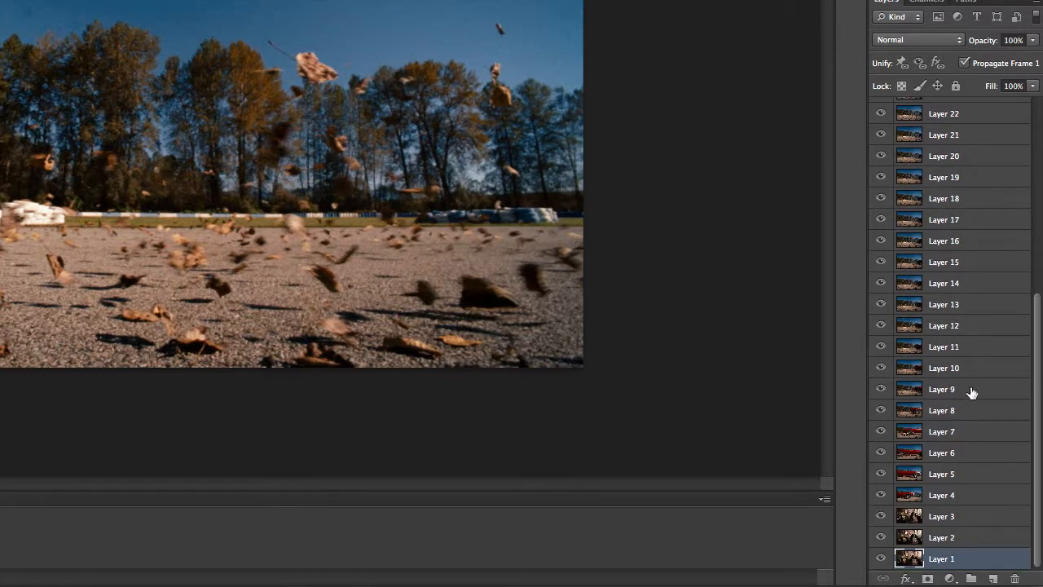
{"action": "left_click", "coordinate": [942, 515]}
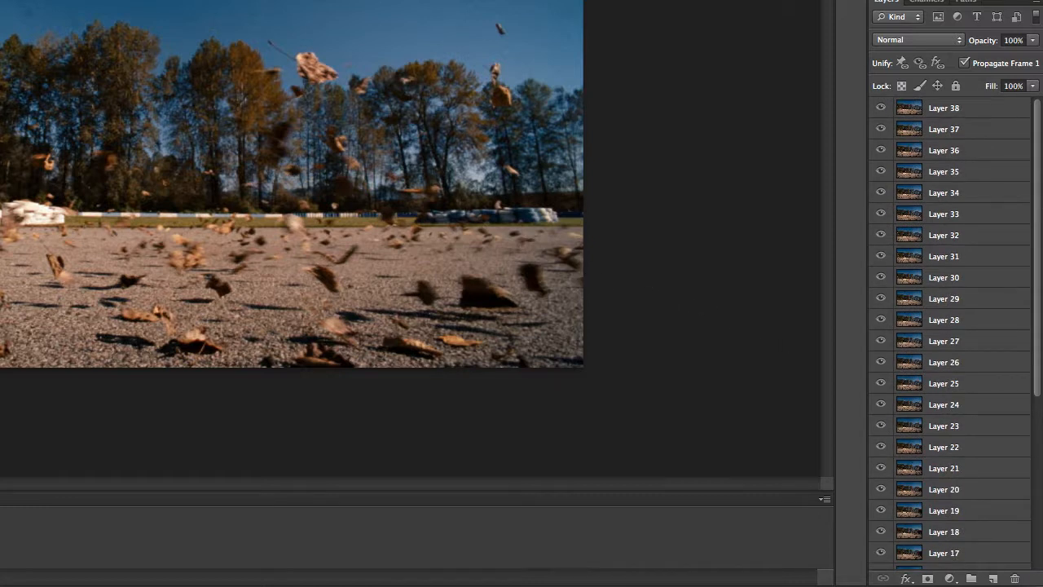
{"action": "mouse_move", "coordinate": [532, 209]}
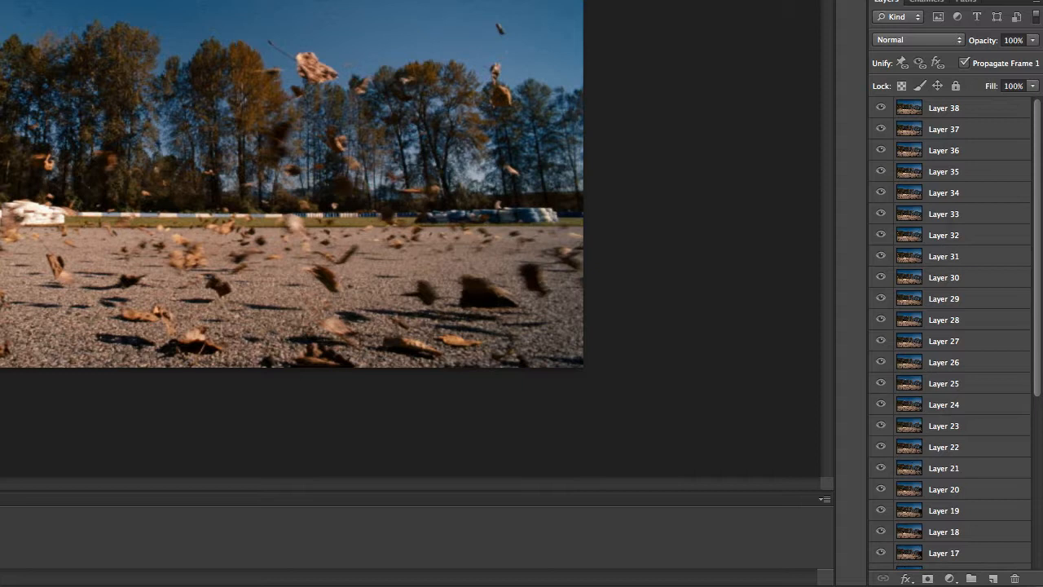
{"action": "mouse_move", "coordinate": [127, 220]}
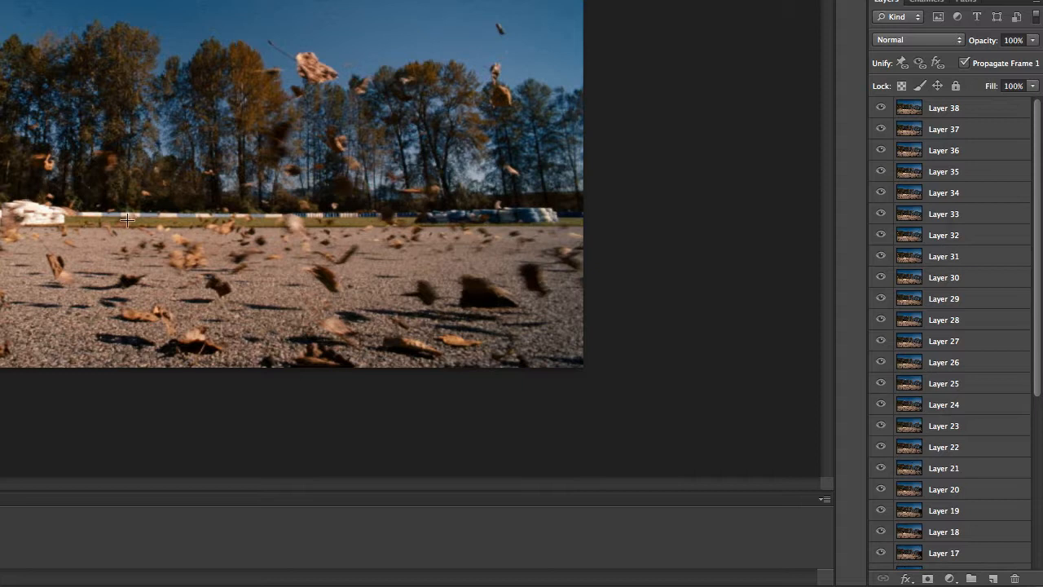
{"action": "mouse_move", "coordinate": [225, 215]}
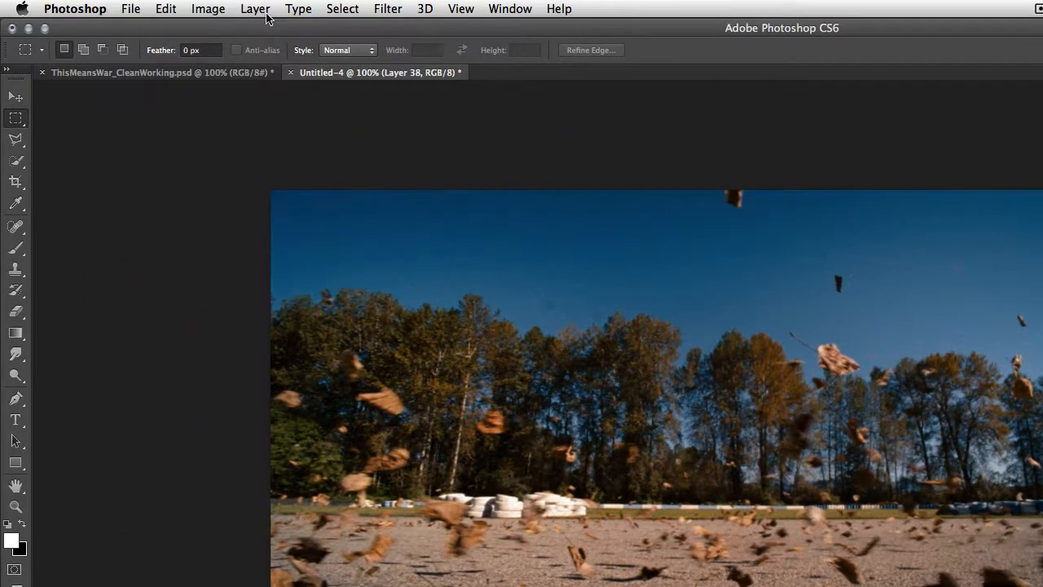
Step: Apply the Median stack mode to the frame smart object via Layer > Smart Objects
{"action": "left_click", "coordinate": [254, 10]}
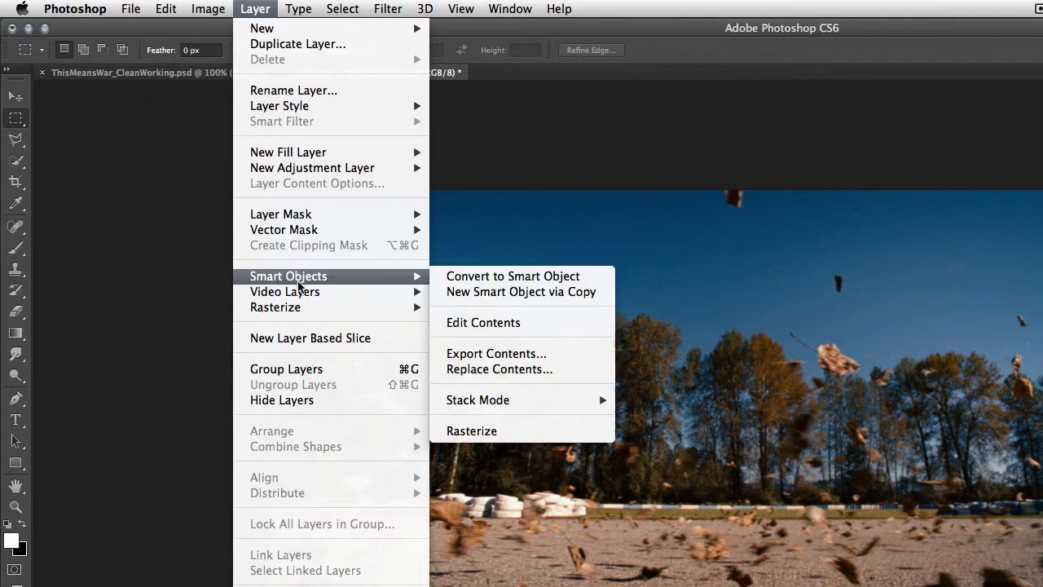
{"action": "mouse_move", "coordinate": [505, 401]}
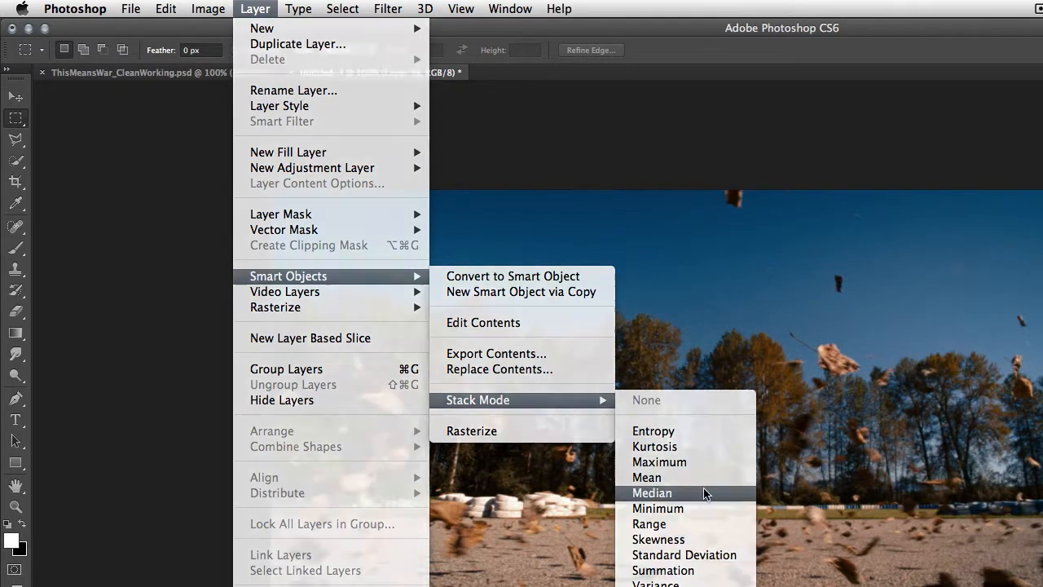
{"action": "left_click", "coordinate": [652, 492]}
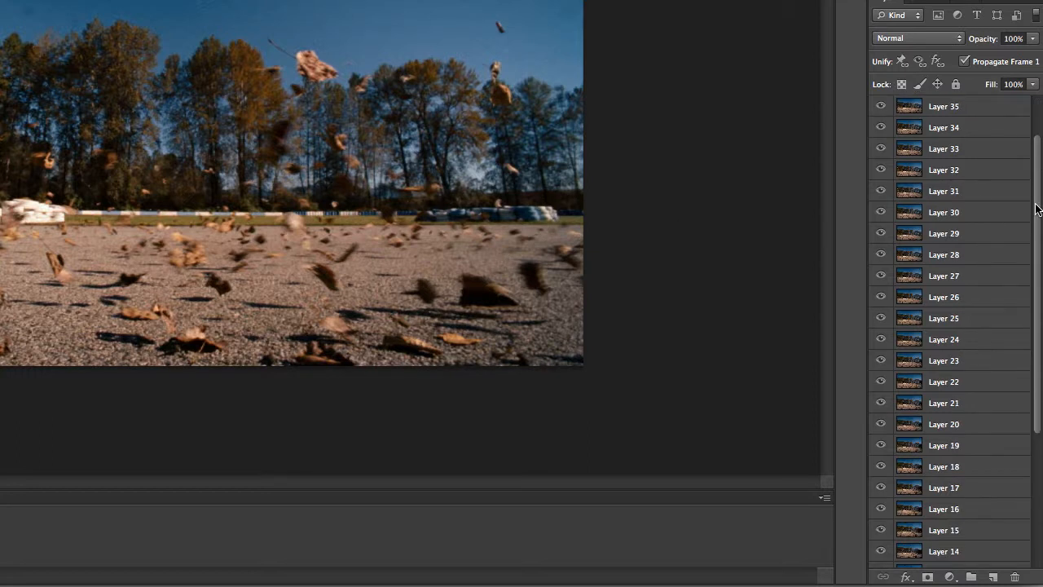
Step: Find the car frame, Layer 4, and duplicate it into the Untitled-4 document as Layer 39
{"action": "scroll", "scroll_direction": "down", "scroll_amount": 3}
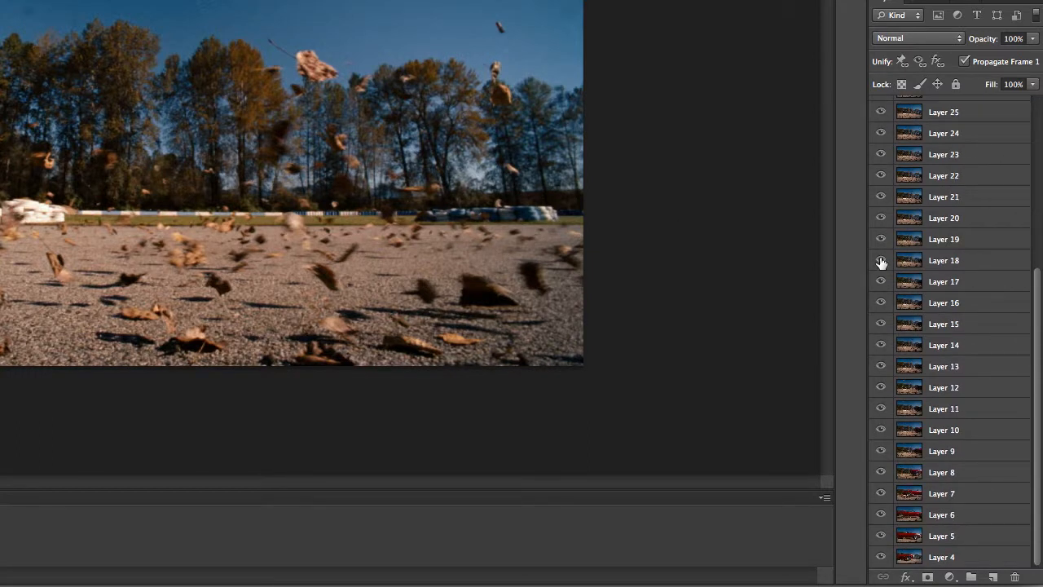
{"action": "mouse_move", "coordinate": [890, 205]}
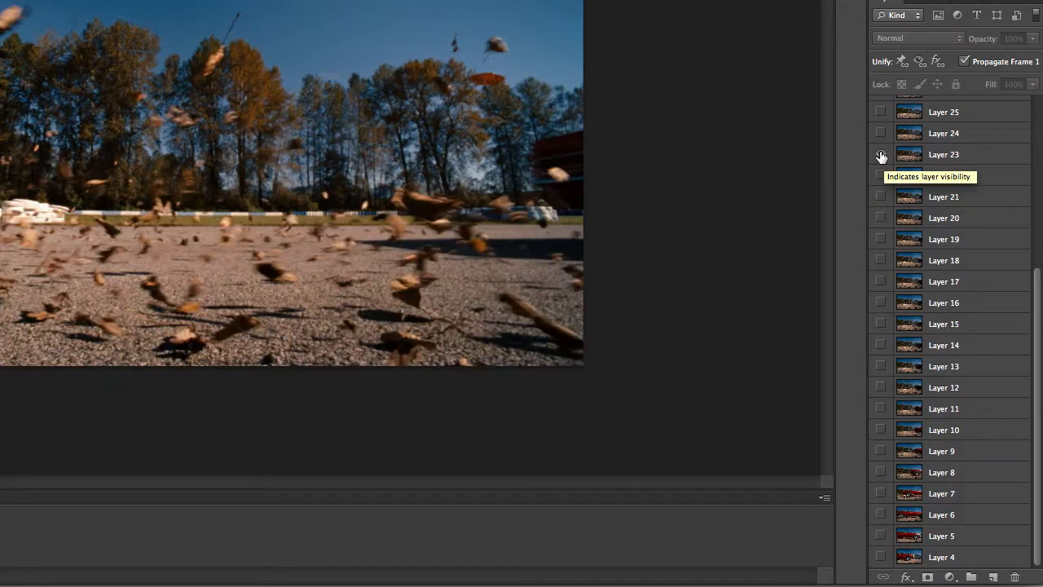
{"action": "left_click", "coordinate": [880, 153]}
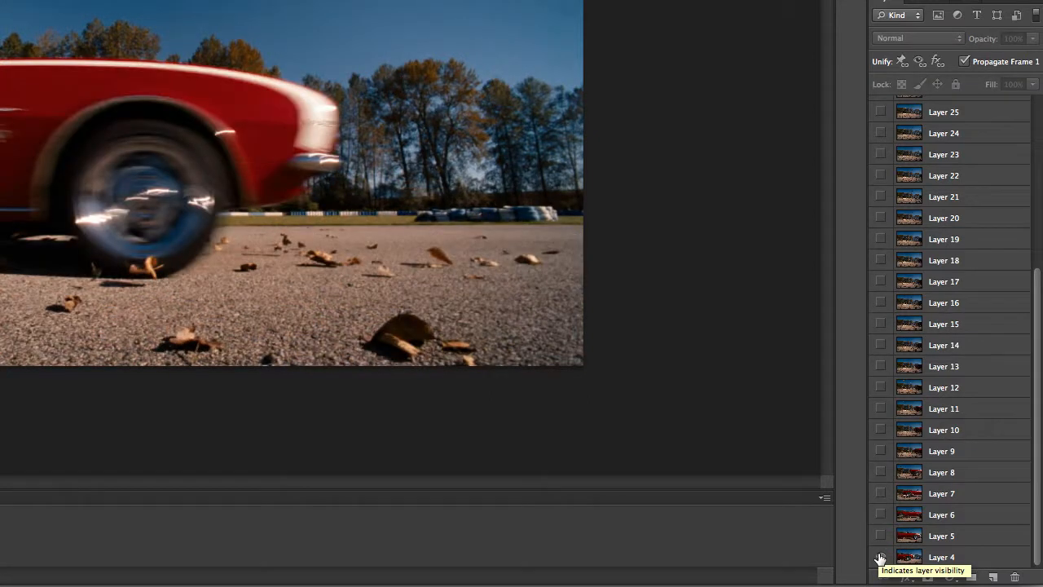
{"action": "left_click", "coordinate": [881, 558]}
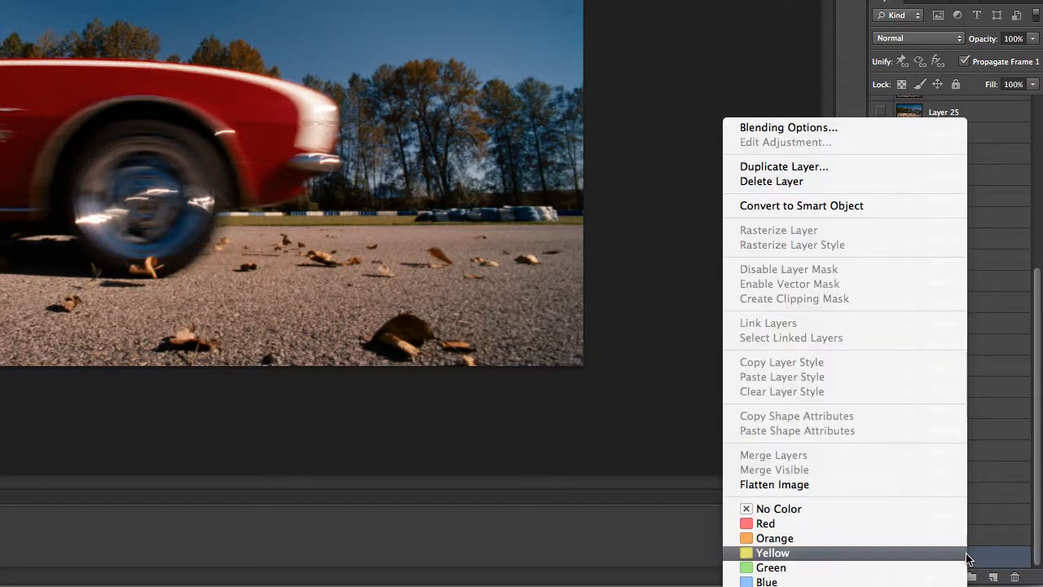
{"action": "left_click", "coordinate": [782, 167]}
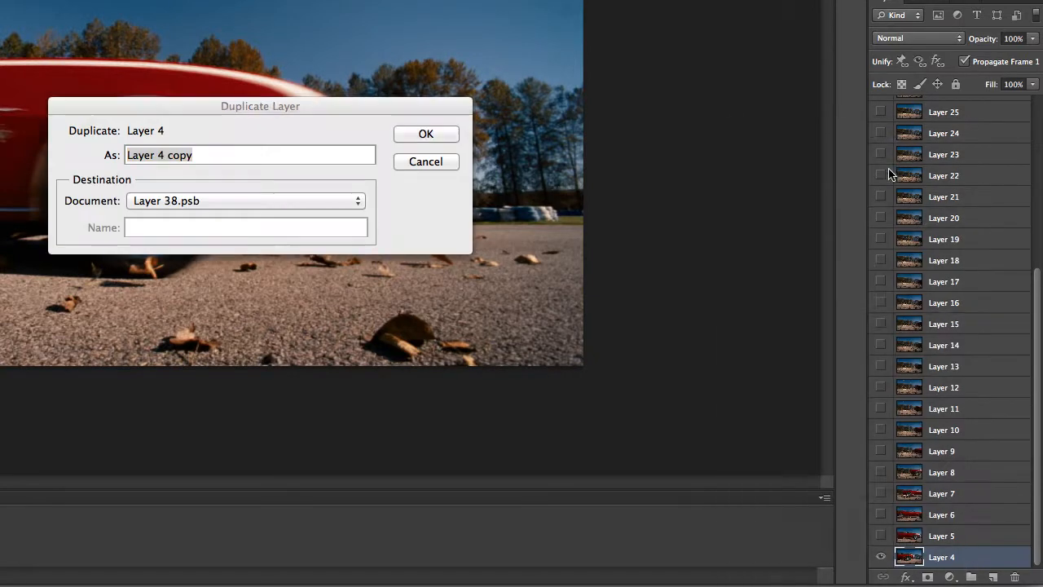
{"action": "left_click", "coordinate": [245, 201]}
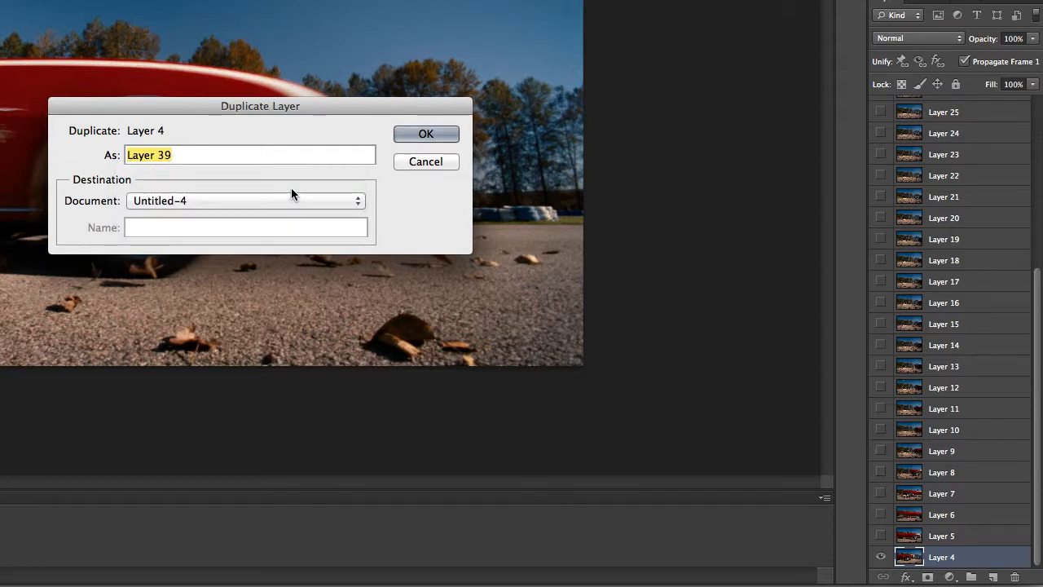
{"action": "left_click", "coordinate": [427, 133]}
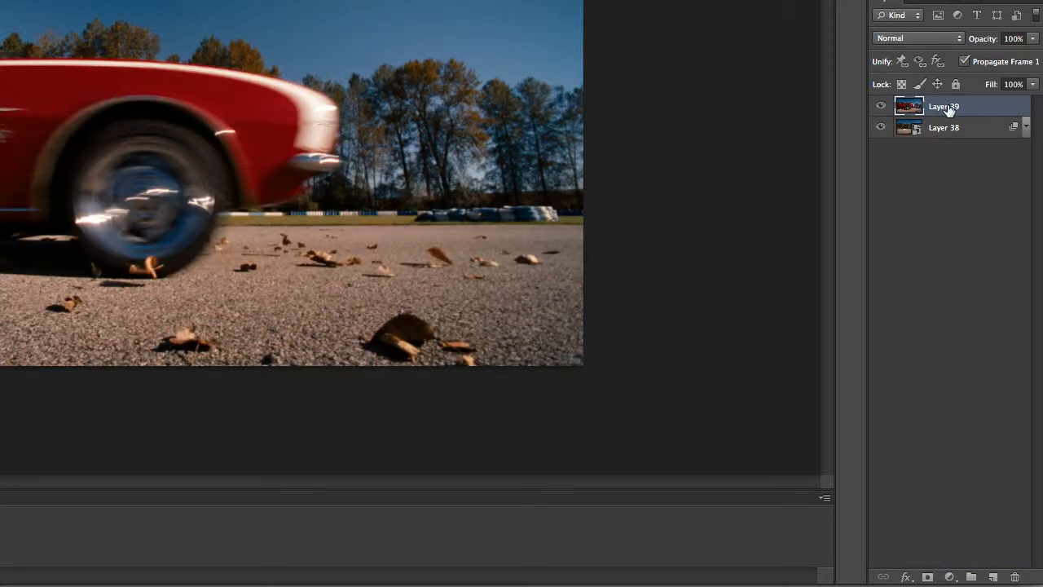
Step: Drop Layer 39 to 65% opacity and lasso the car area on it for masking out the car
{"action": "left_click", "coordinate": [880, 106]}
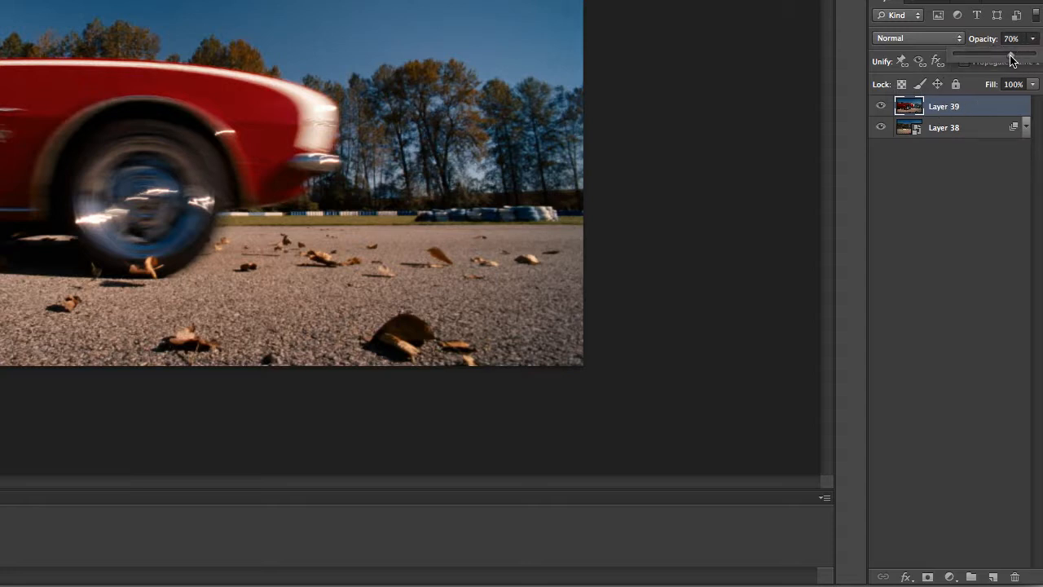
{"action": "left_click_drag", "start_coordinate": [1010, 52], "coordinate": [1008, 52]}
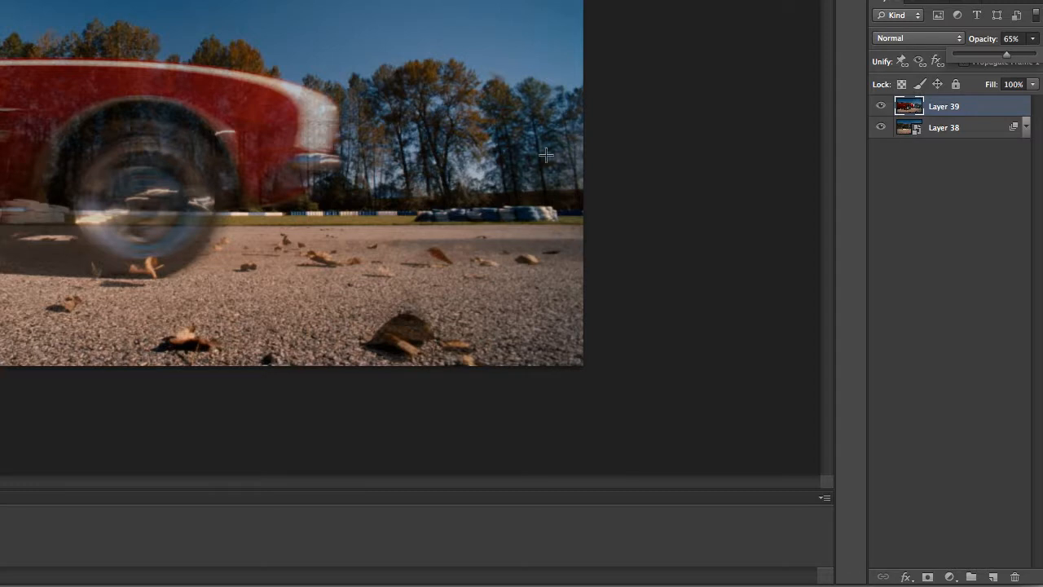
{"action": "mouse_move", "coordinate": [529, 39]}
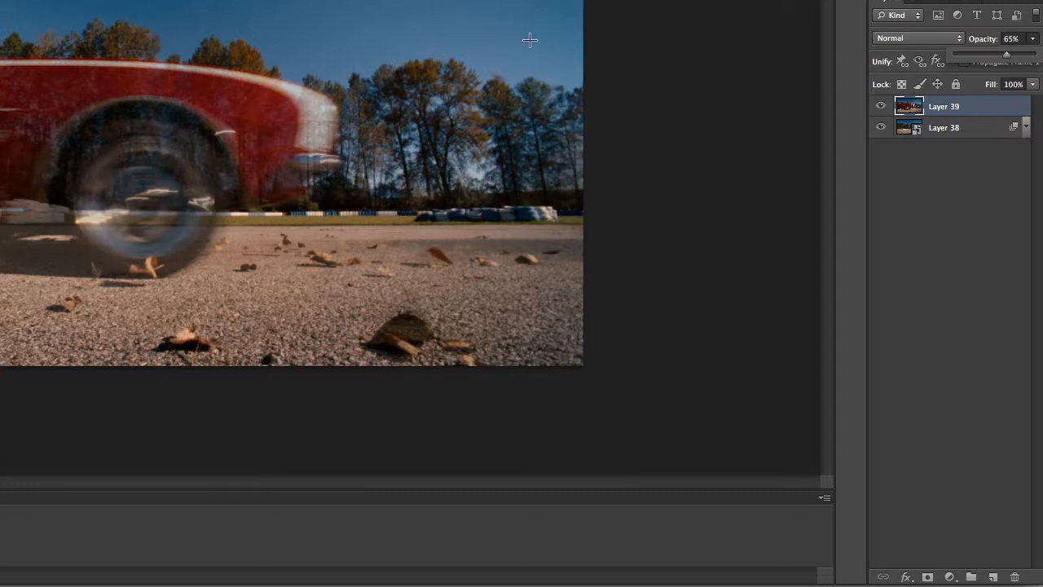
{"action": "mouse_move", "coordinate": [499, 134]}
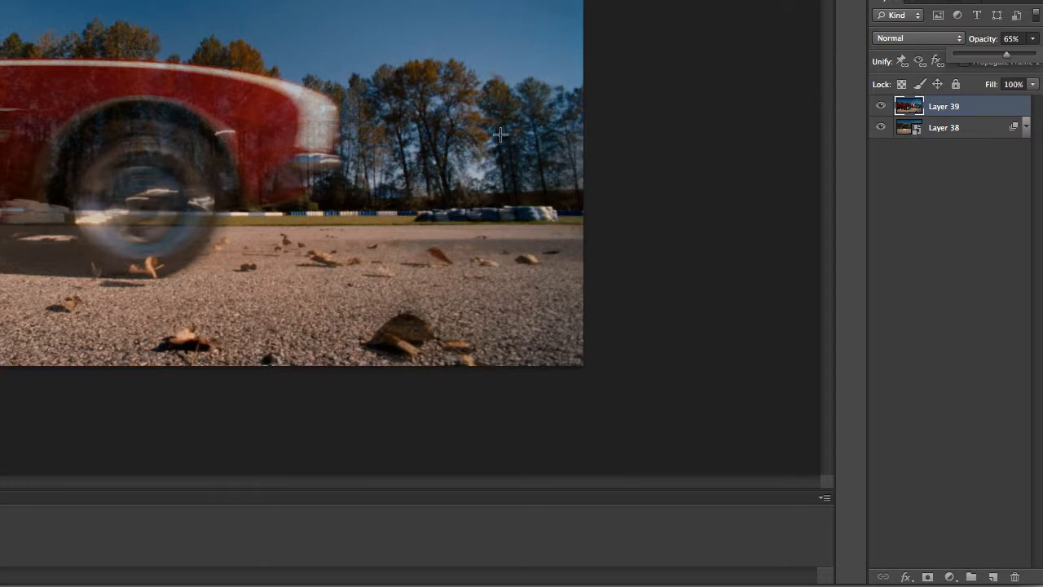
{"action": "left_click", "coordinate": [965, 62]}
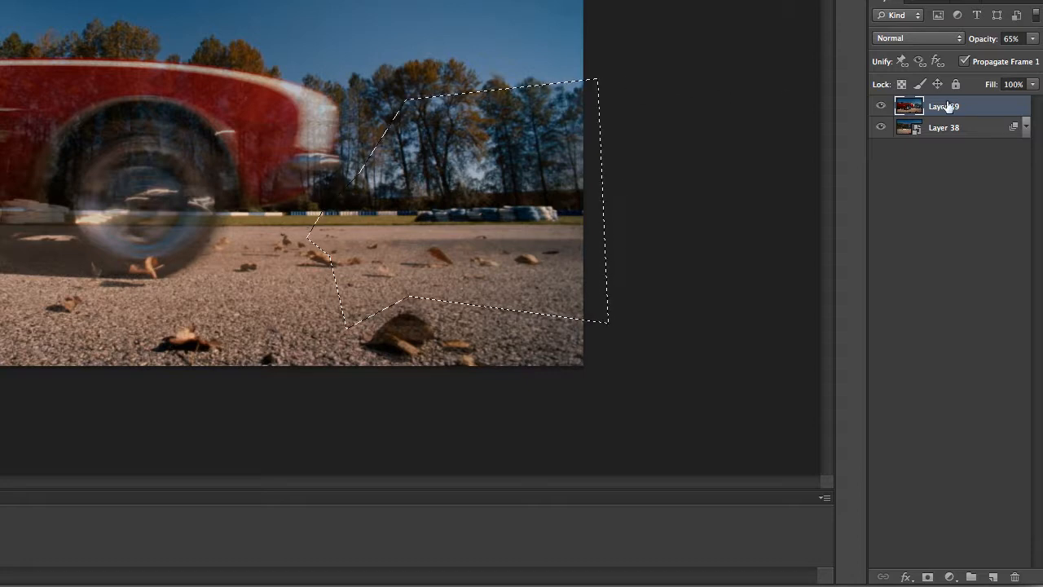
{"action": "left_click", "coordinate": [929, 577]}
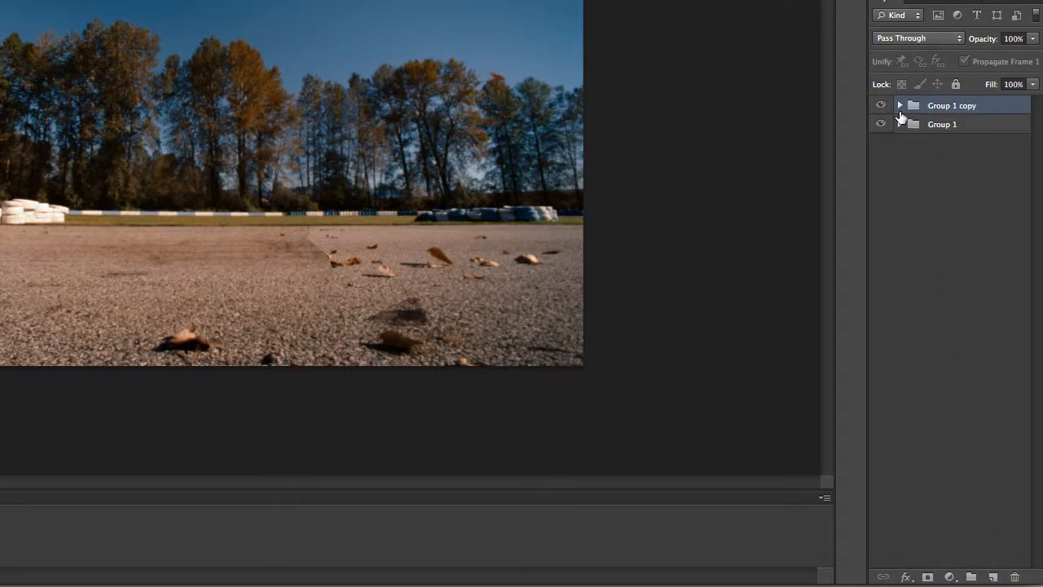
Step: Hide the original Group 1 and Content-Aware fill a lassoed leaf on the road
{"action": "right_click", "coordinate": [953, 105]}
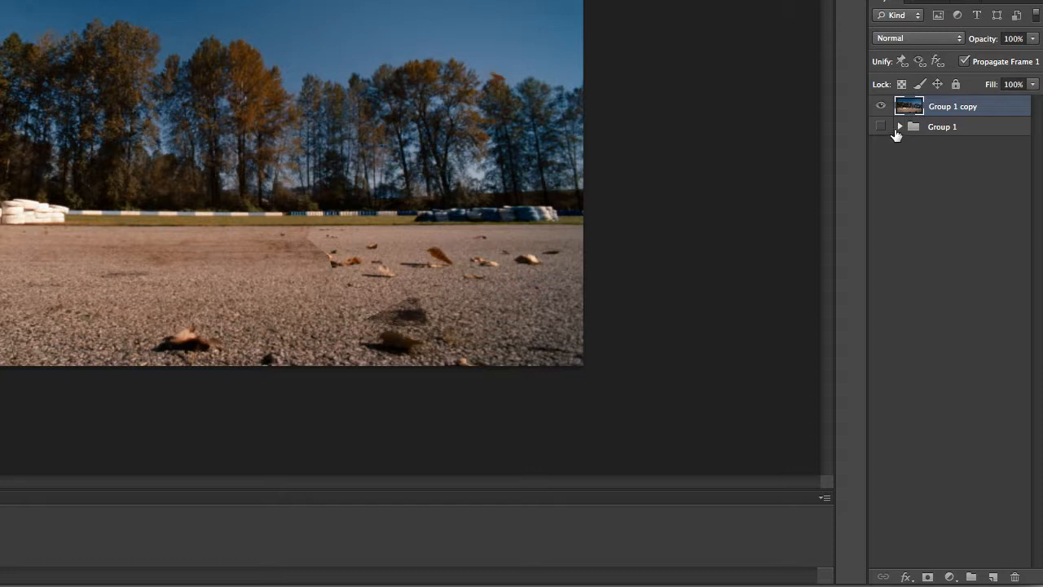
{"action": "left_click", "coordinate": [900, 127]}
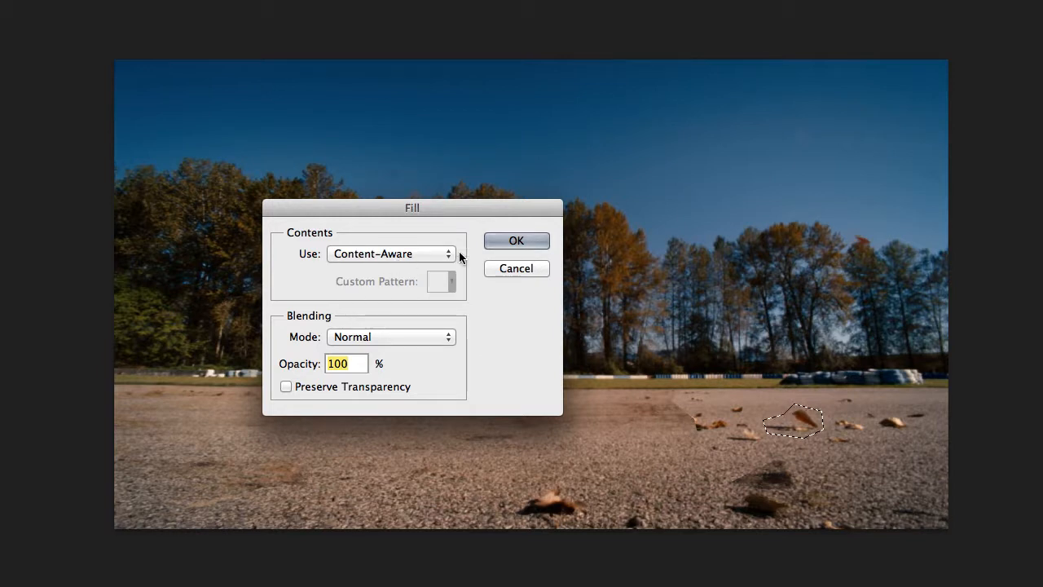
{"action": "left_click", "coordinate": [515, 242]}
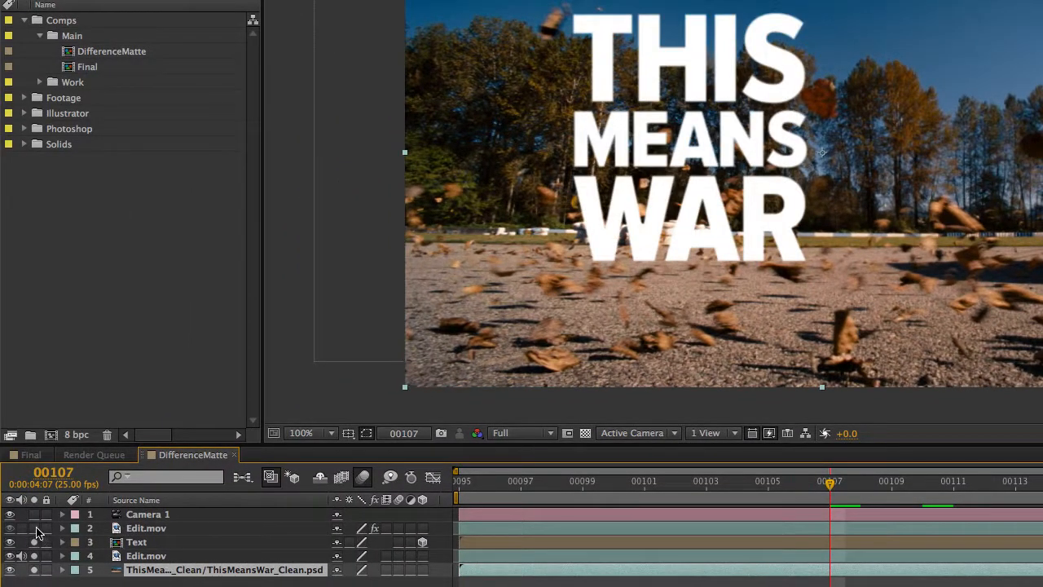
Step: Enable the Edit.mov leaves layer over the title and move to frames 96 then 97 where the car passes
{"action": "left_click", "coordinate": [145, 529]}
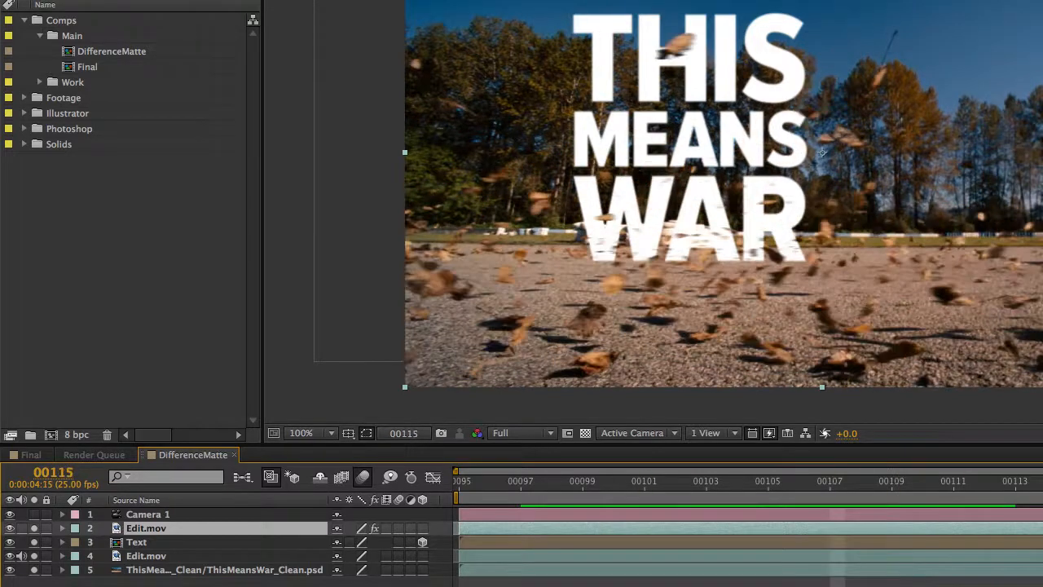
{"action": "left_click", "coordinate": [518, 481]}
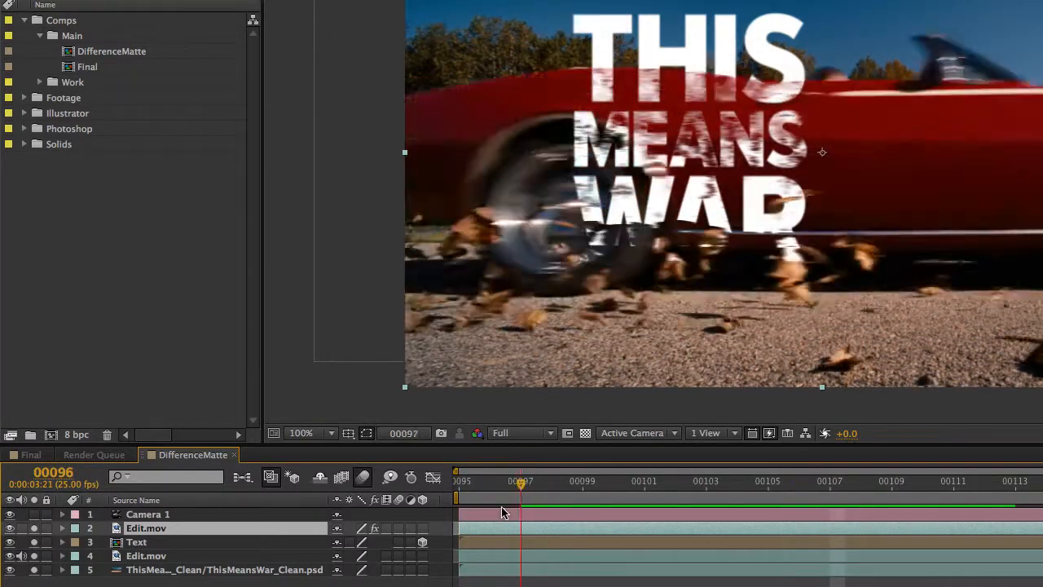
{"action": "left_click", "coordinate": [613, 480]}
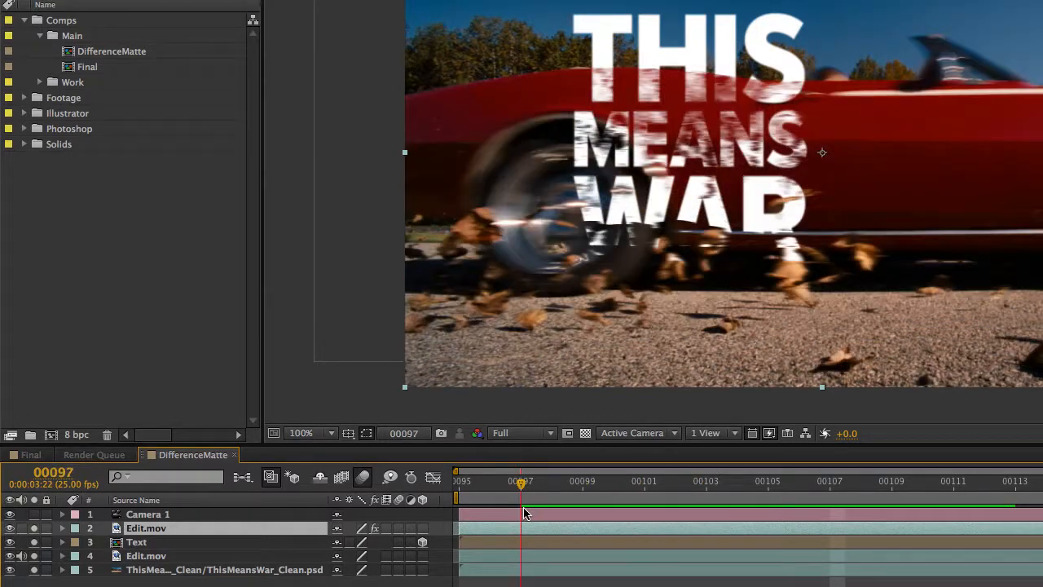
{"action": "left_click", "coordinate": [644, 481]}
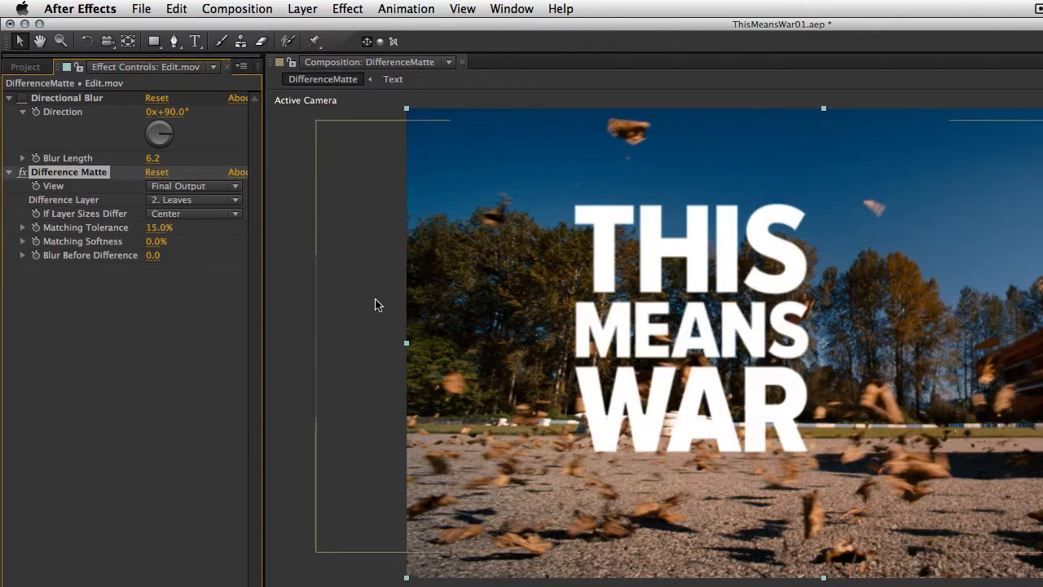
Step: Drop down the Difference Layer choices for Edit.mov's Difference Matte effect
{"action": "left_click", "coordinate": [192, 199]}
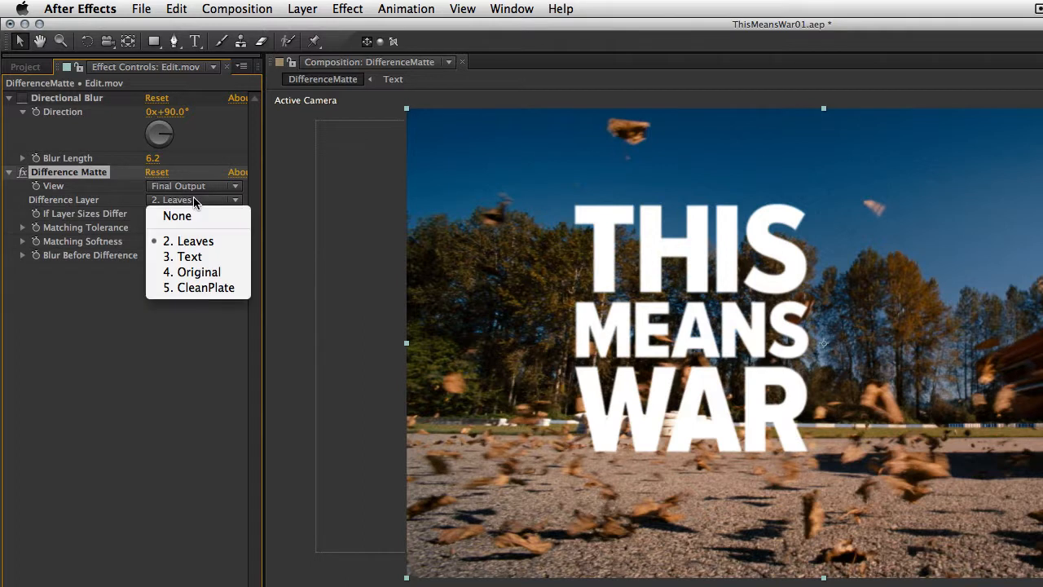
Step: Set the Difference Layer to 5. CleanPlate so only the leaves key through the title
{"action": "left_click", "coordinate": [205, 287]}
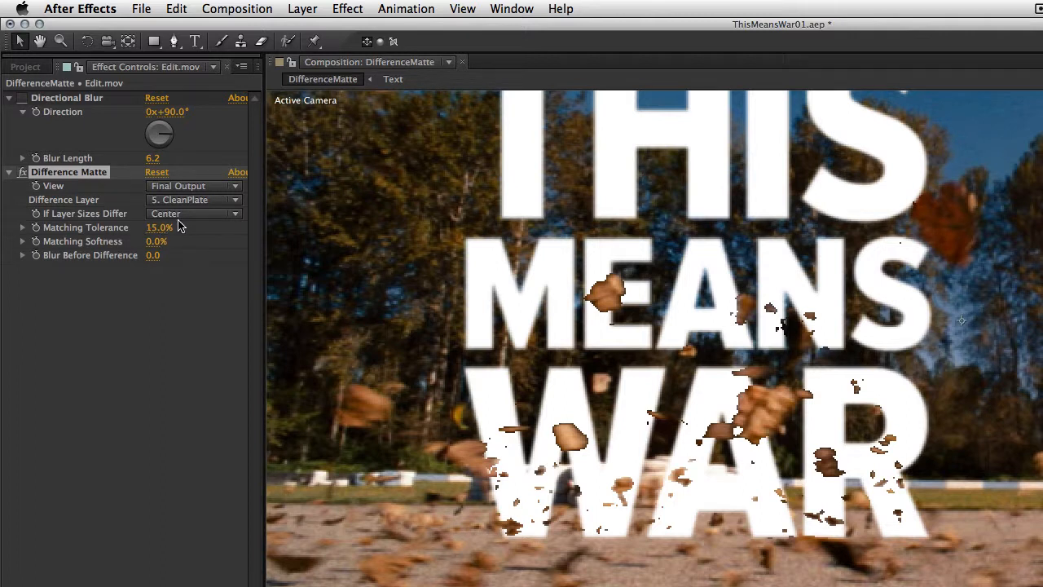
{"action": "left_click_drag", "start_coordinate": [163, 229], "coordinate": [178, 228]}
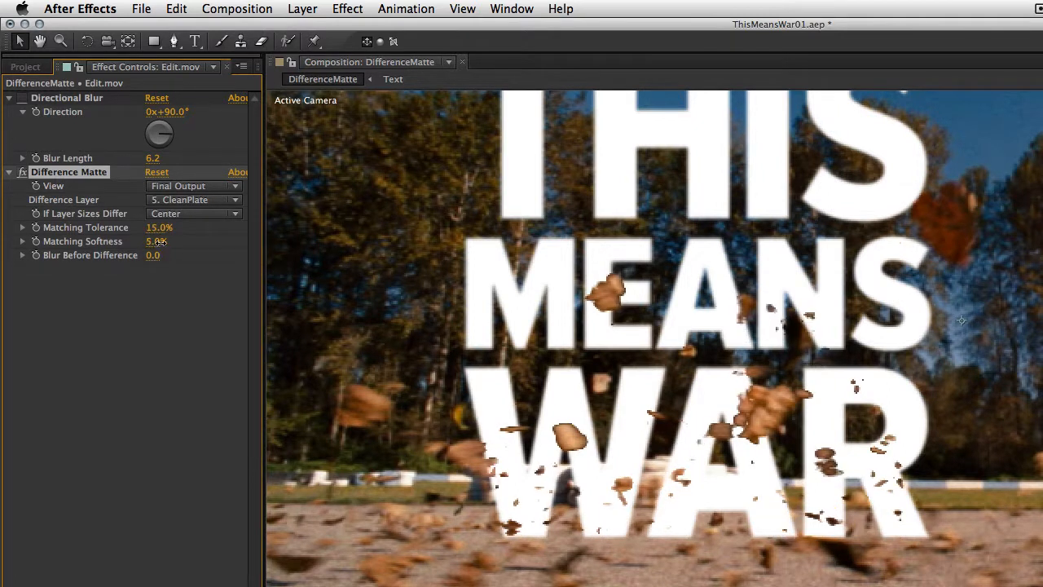
{"action": "left_click_drag", "start_coordinate": [163, 241], "coordinate": [138, 242]}
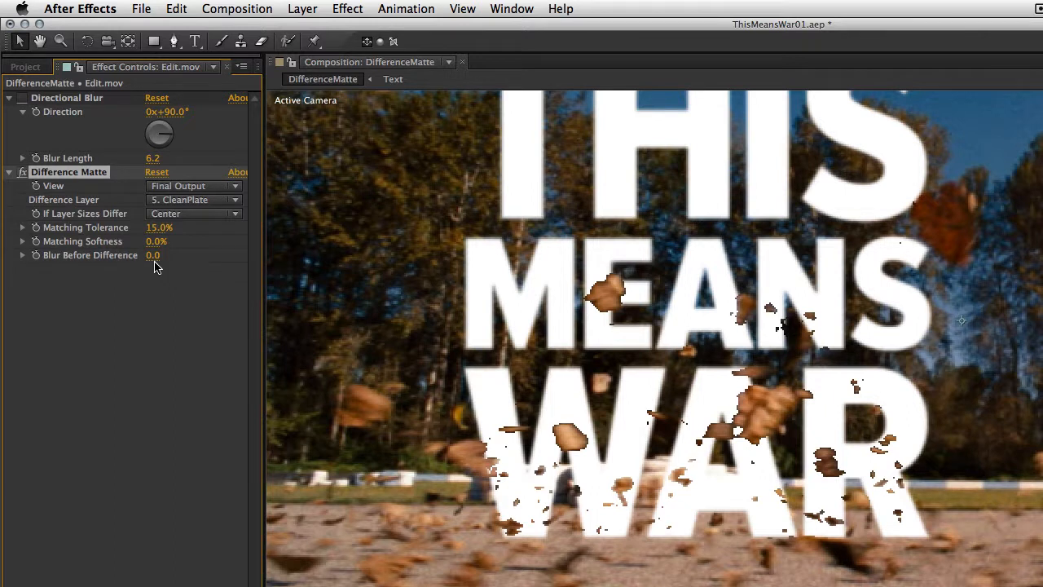
{"action": "left_click_drag", "start_coordinate": [153, 254], "coordinate": [166, 254]}
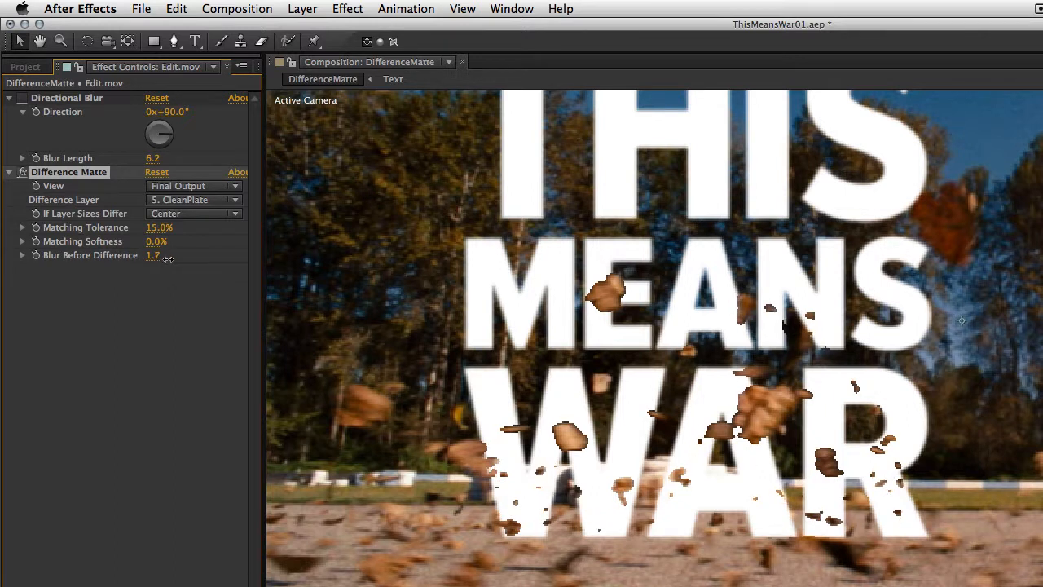
{"action": "left_click_drag", "start_coordinate": [153, 254], "coordinate": [192, 269]}
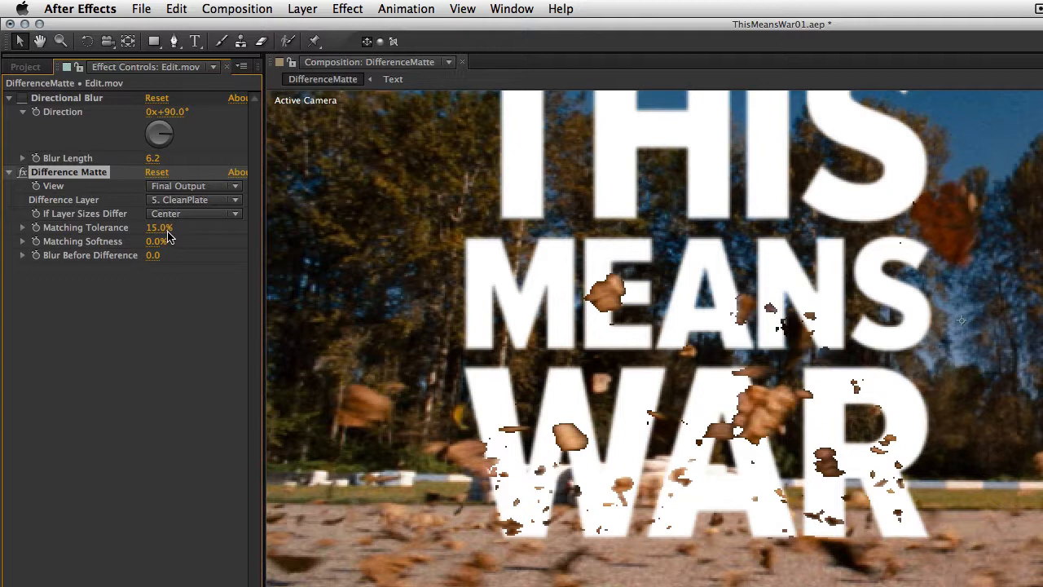
{"action": "mouse_move", "coordinate": [137, 170]}
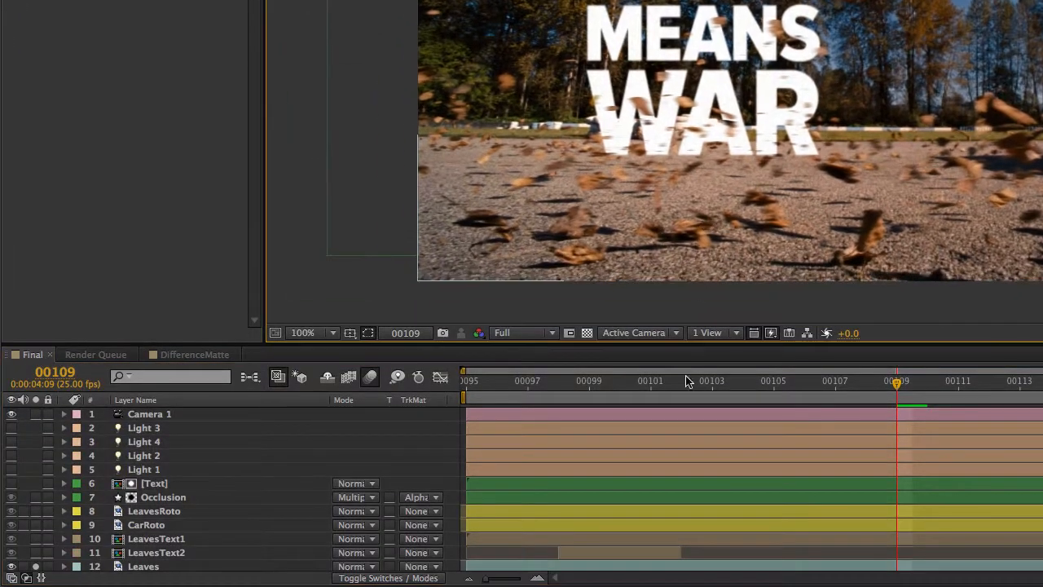
Step: In ShadowCatcher's Material Options set Accepts Shadows to Only and Accepts Lights to Off
{"action": "scroll", "scroll_direction": "down", "scroll_amount": 3}
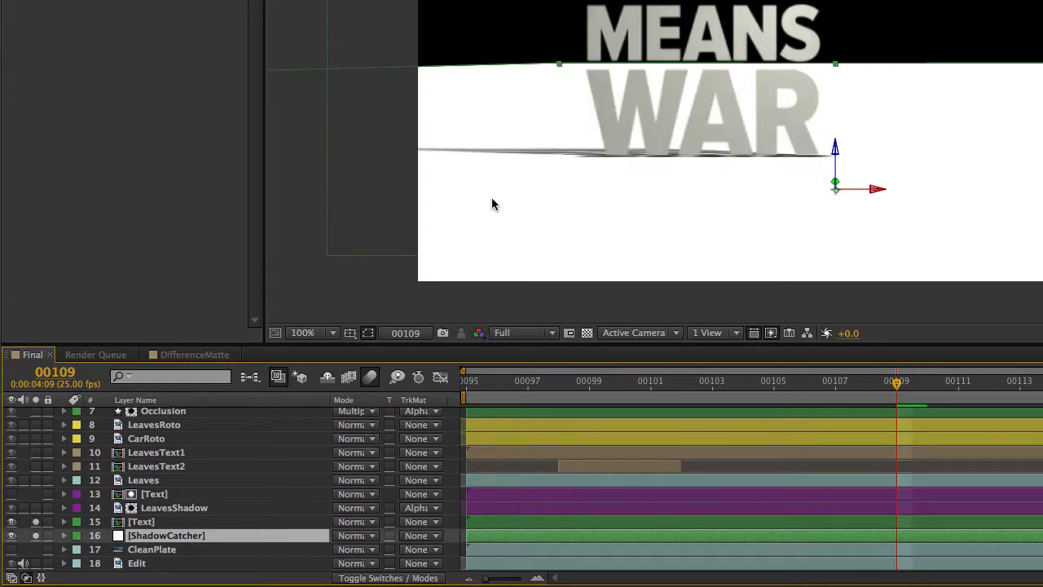
{"action": "mouse_move", "coordinate": [609, 150]}
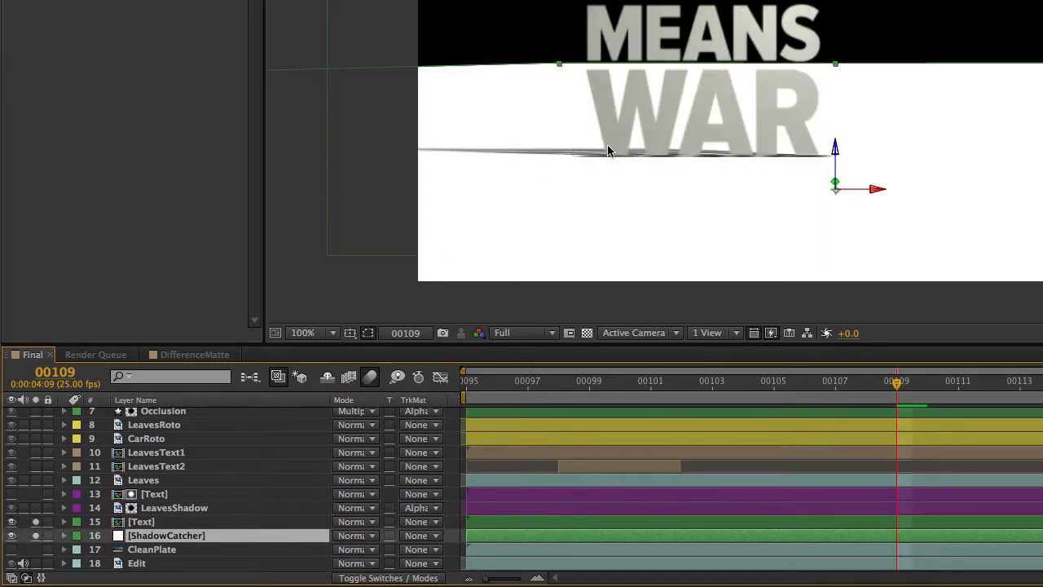
{"action": "mouse_move", "coordinate": [225, 508]}
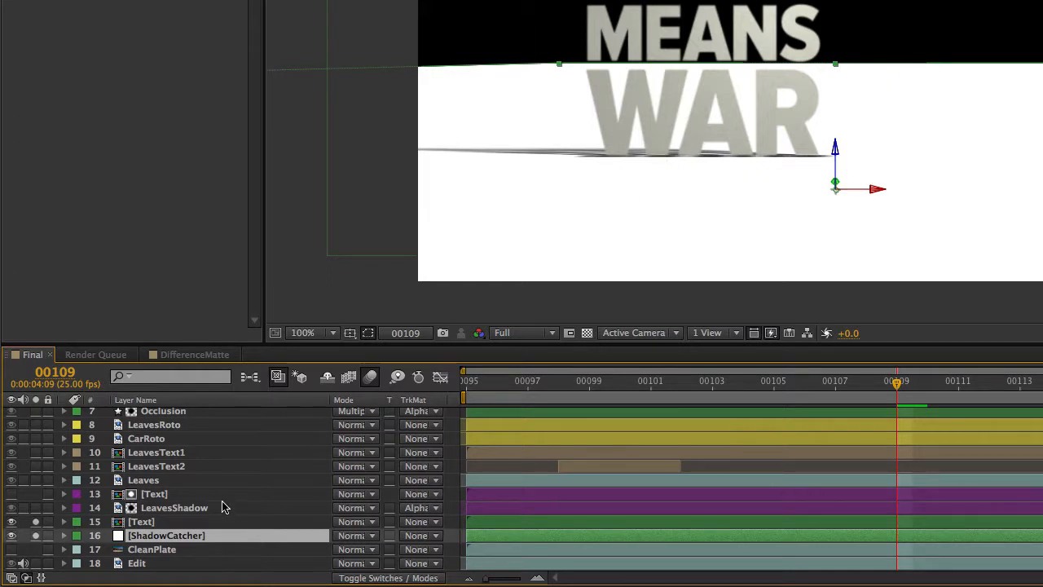
{"action": "left_click", "coordinate": [163, 534]}
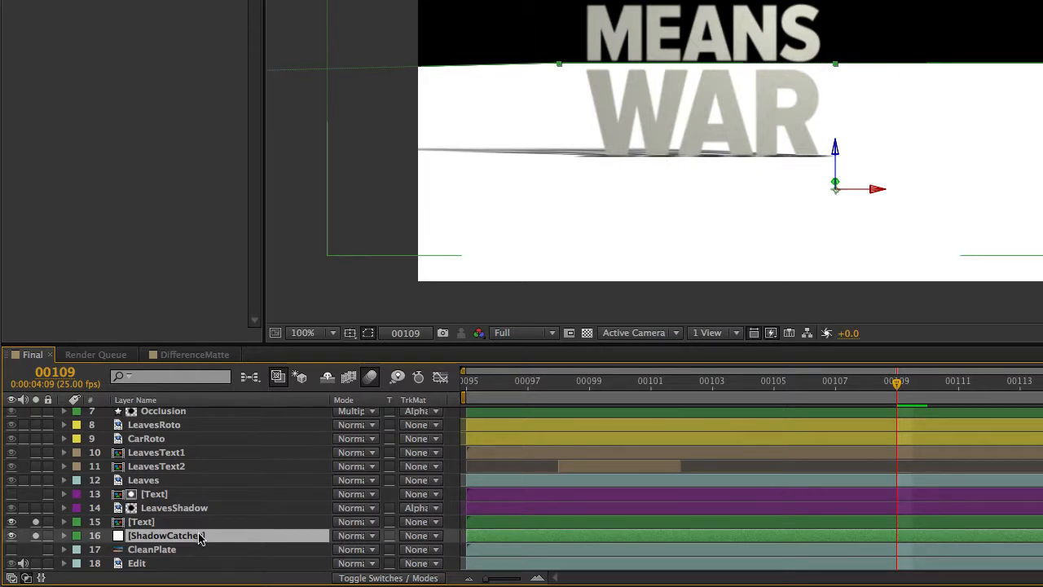
{"action": "left_click", "coordinate": [63, 535]}
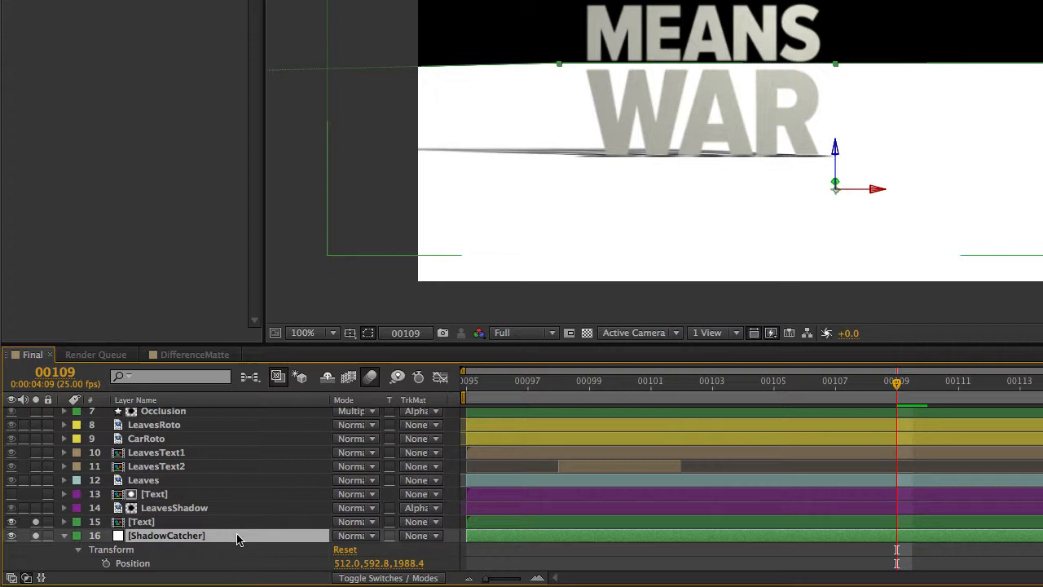
{"action": "left_click", "coordinate": [65, 551]}
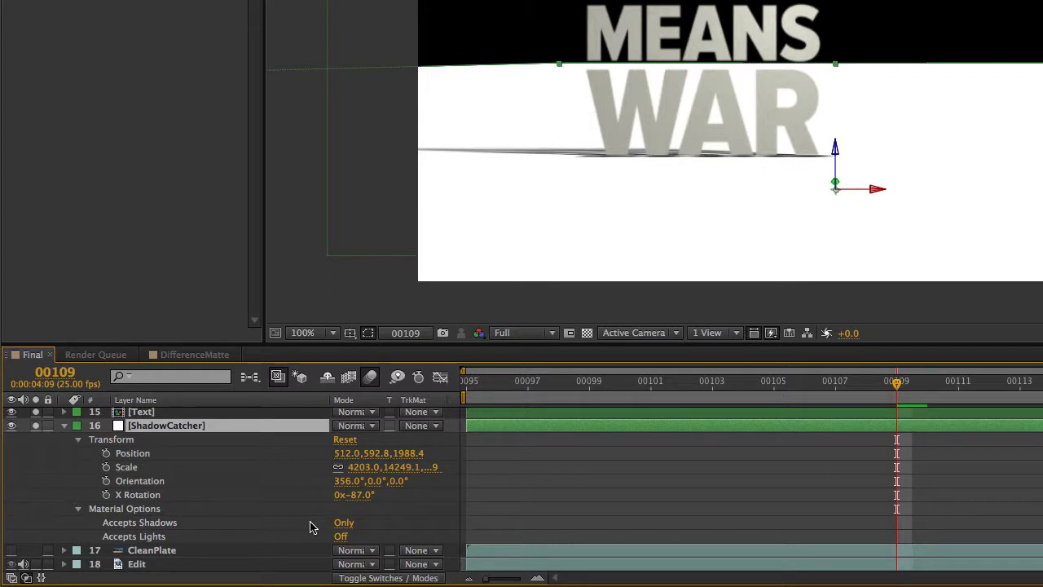
{"action": "left_click", "coordinate": [64, 426]}
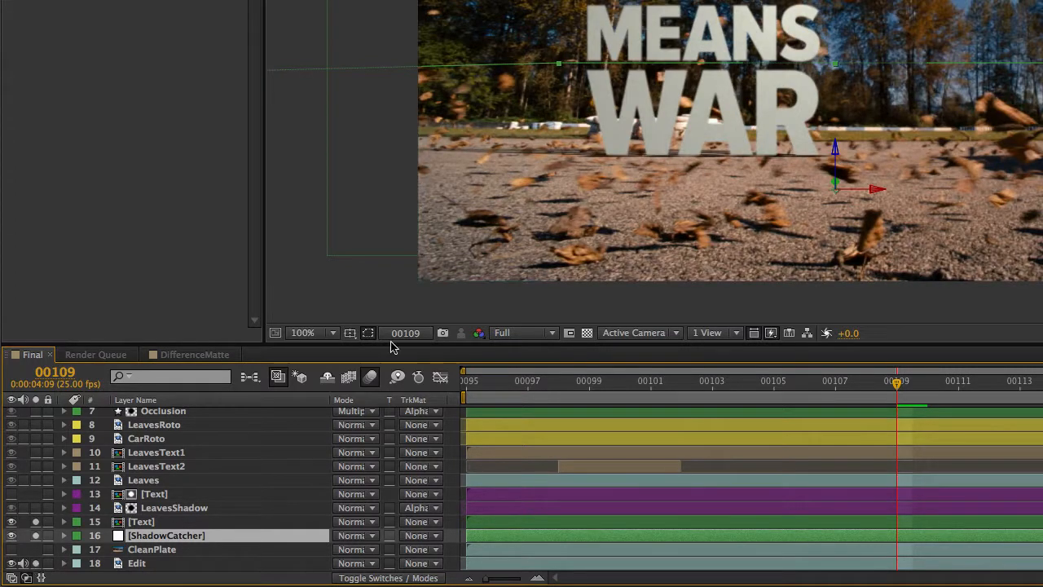
{"action": "mouse_move", "coordinate": [567, 157]}
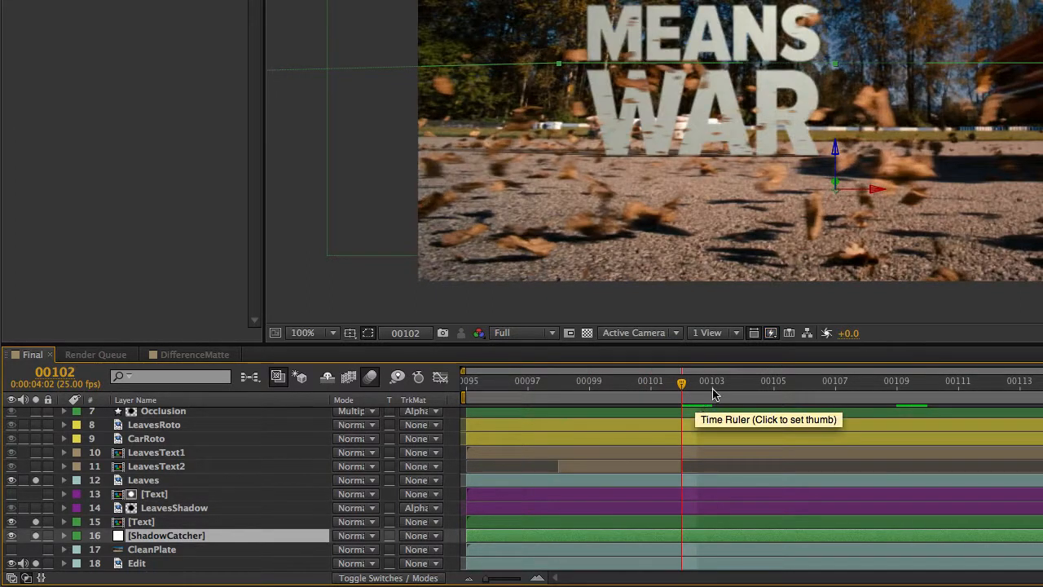
{"action": "mouse_move", "coordinate": [231, 450]}
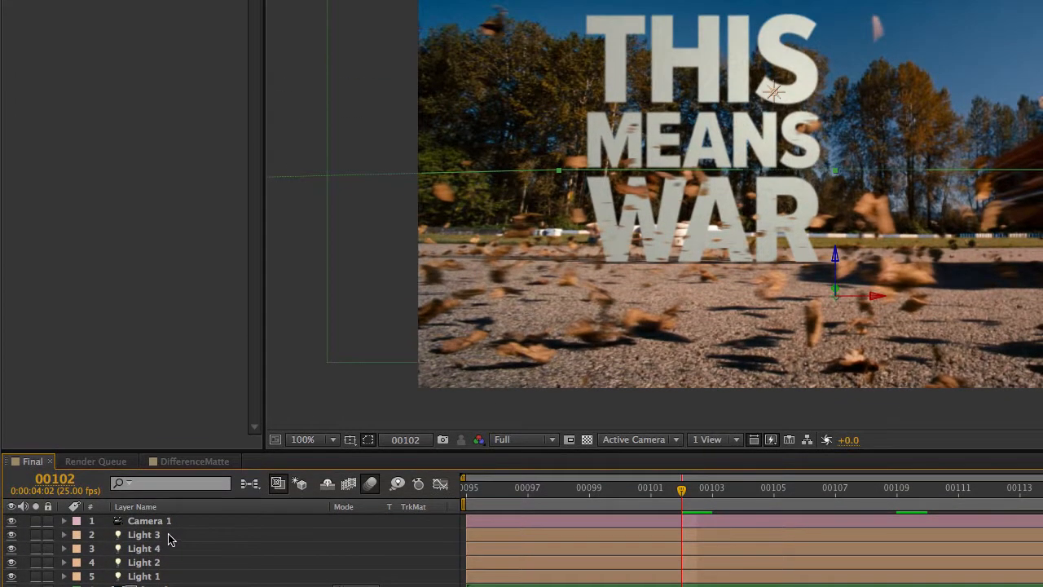
{"action": "double_click", "coordinate": [143, 535]}
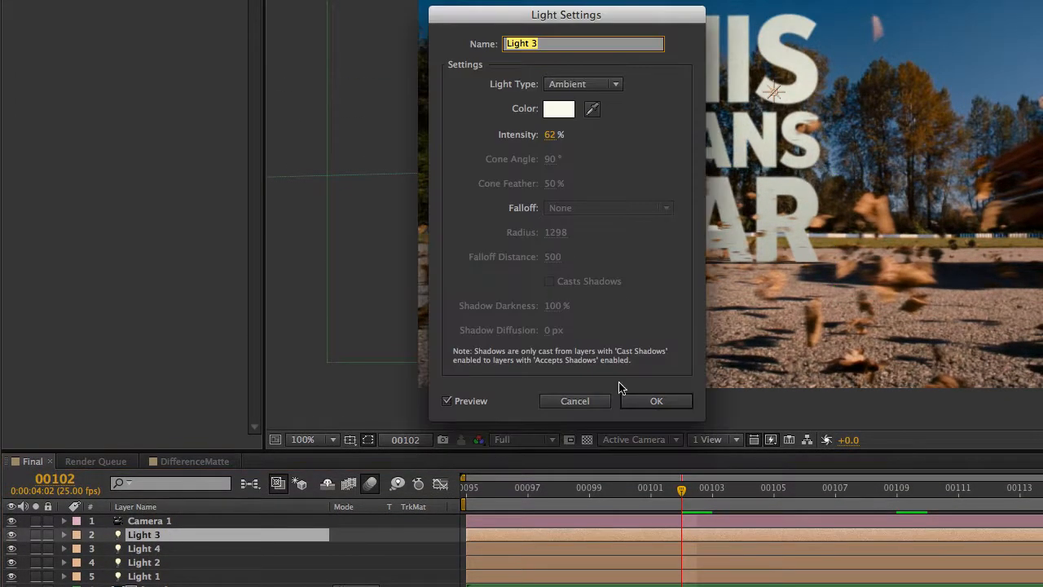
{"action": "left_click", "coordinate": [558, 108]}
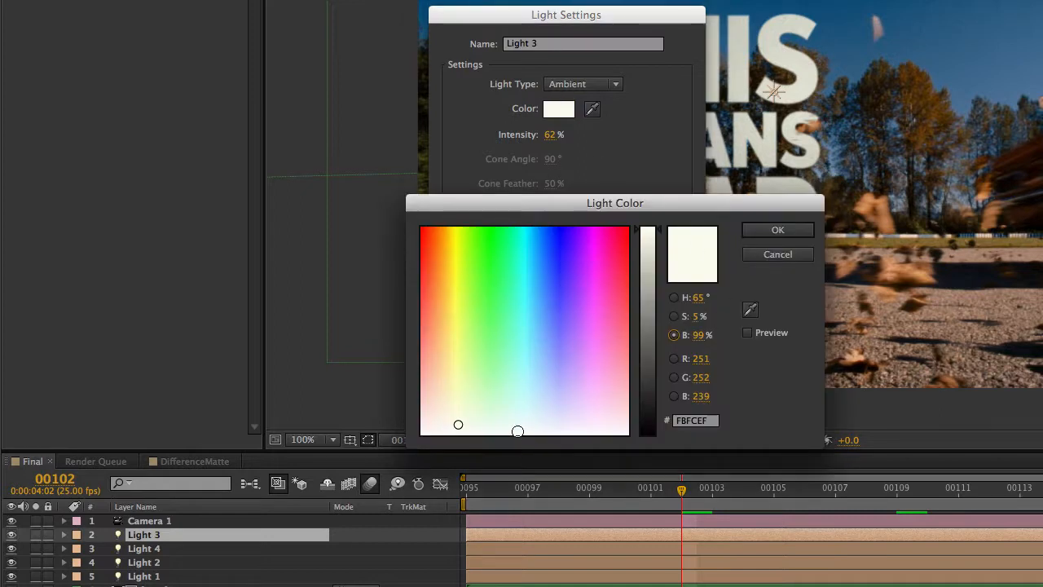
{"action": "left_click", "coordinate": [778, 228]}
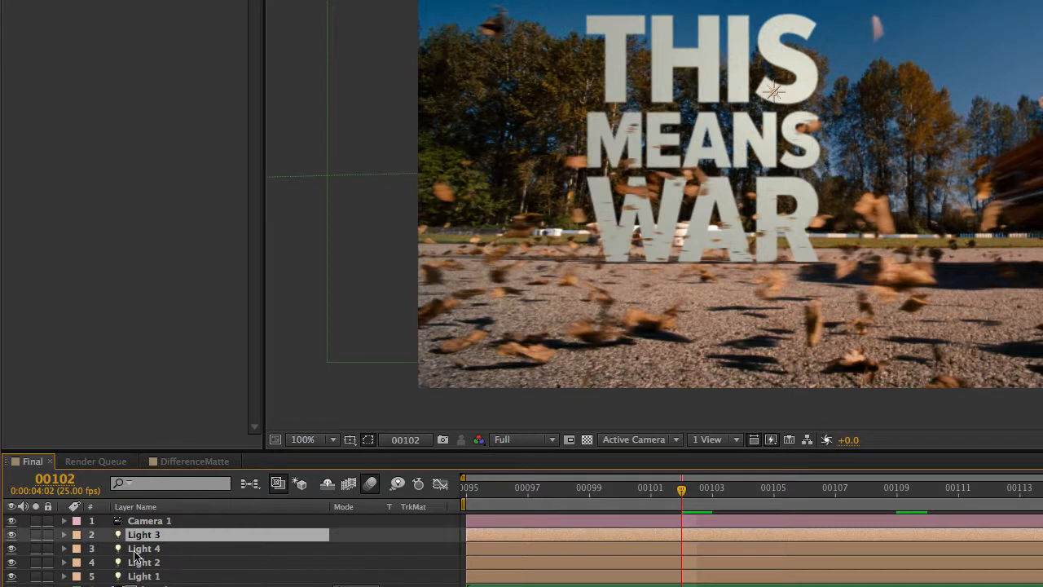
{"action": "double_click", "coordinate": [144, 548]}
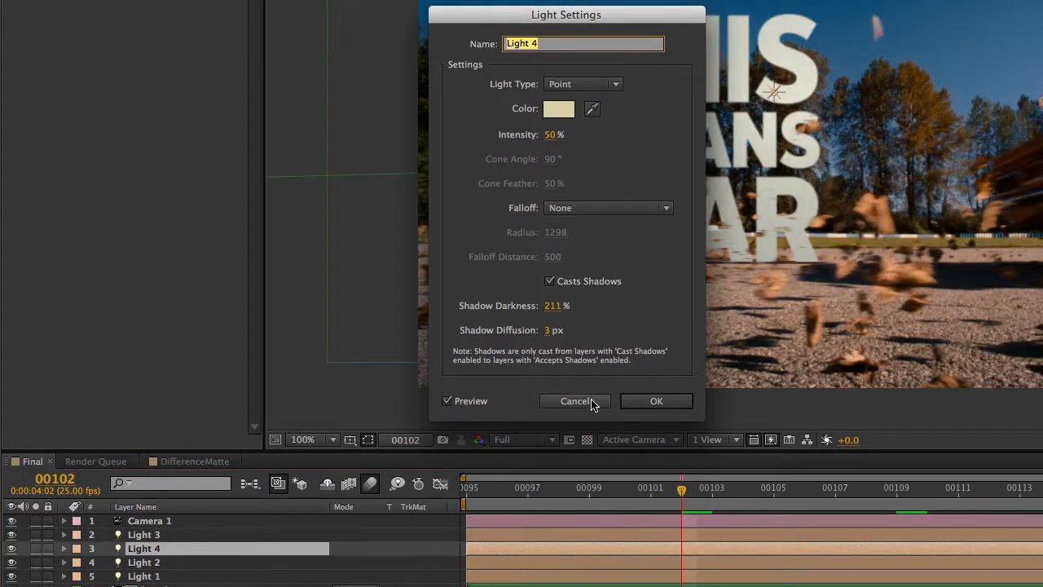
{"action": "left_click", "coordinate": [143, 561]}
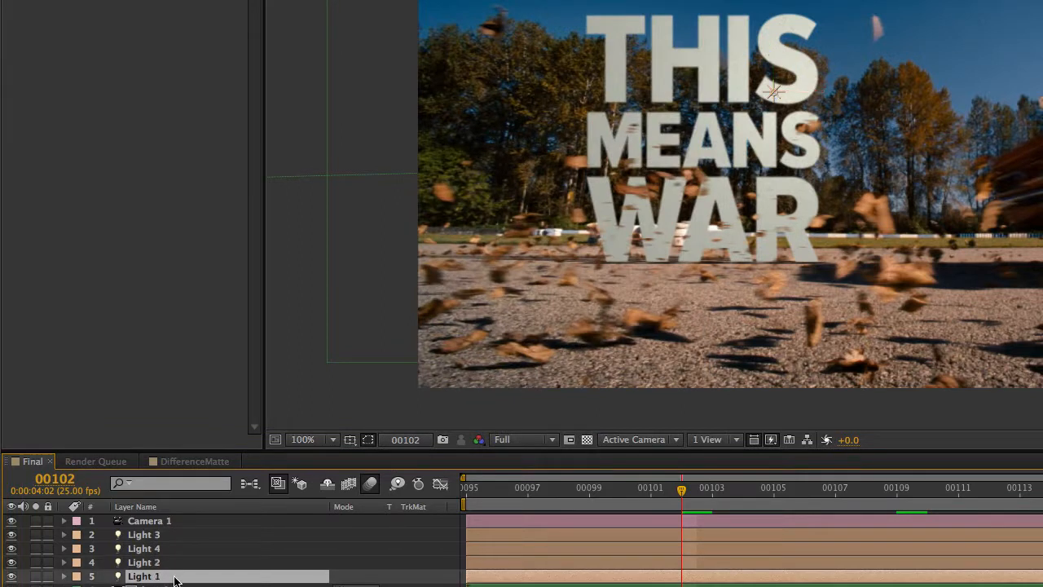
{"action": "double_click", "coordinate": [143, 577]}
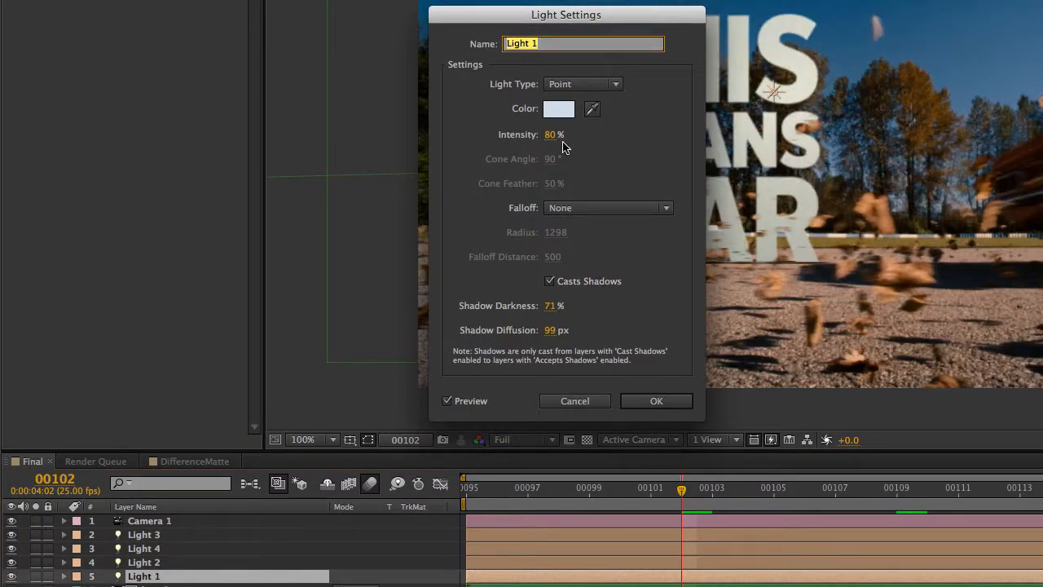
{"action": "left_click", "coordinate": [655, 401]}
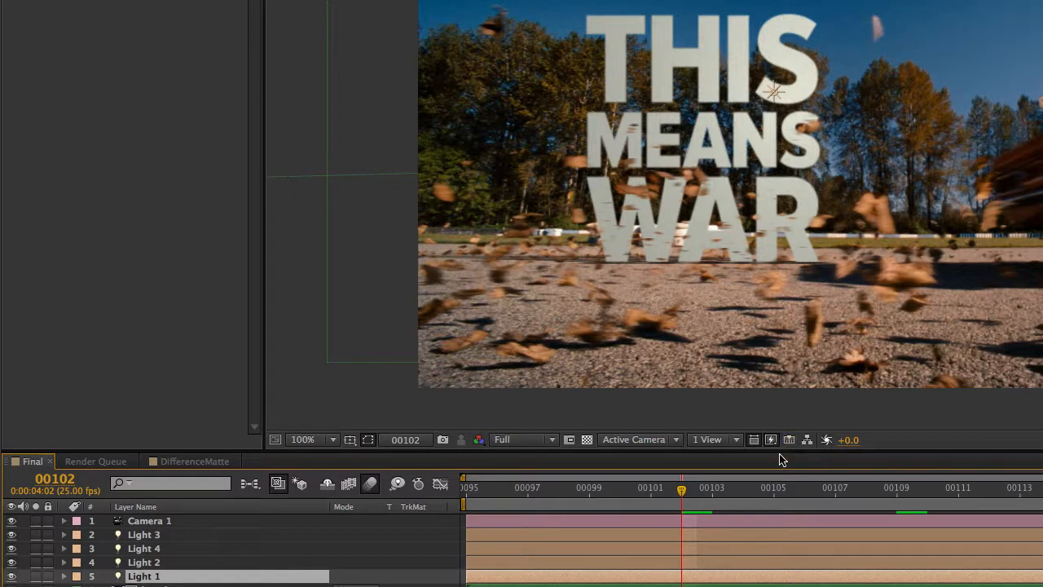
{"action": "mouse_move", "coordinate": [635, 247]}
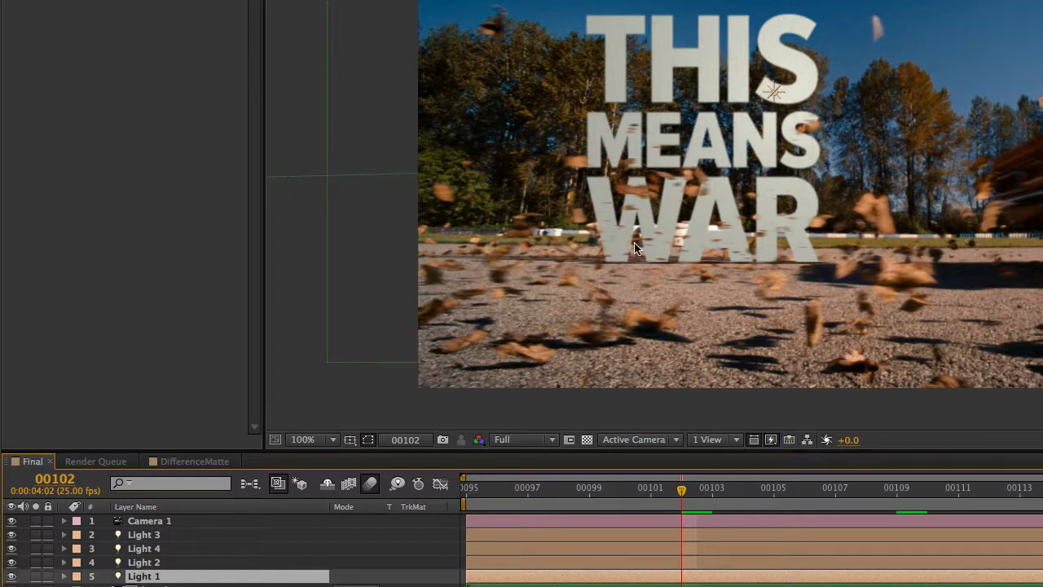
{"action": "mouse_move", "coordinate": [677, 240]}
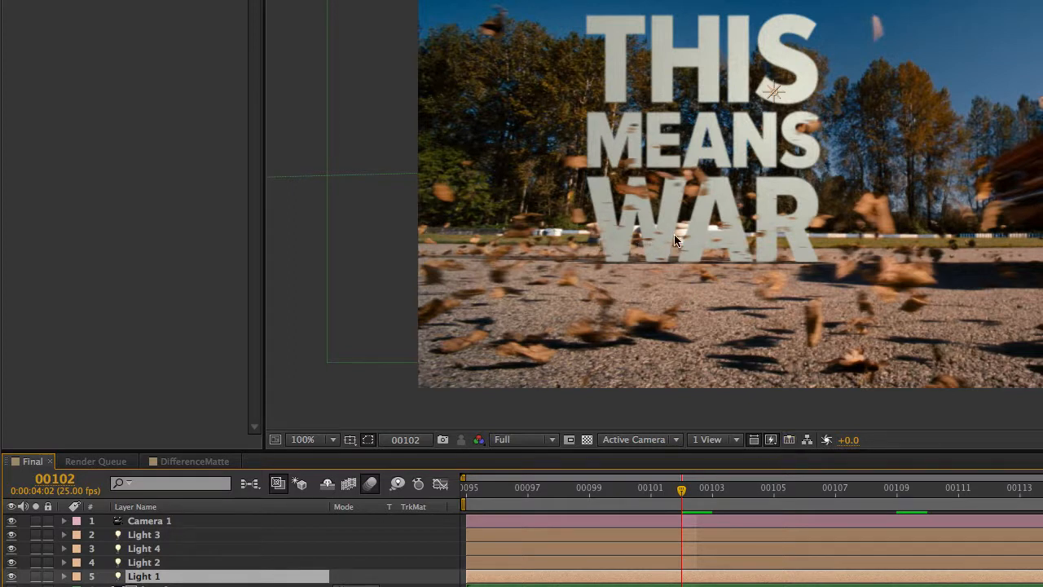
{"action": "mouse_move", "coordinate": [611, 255]}
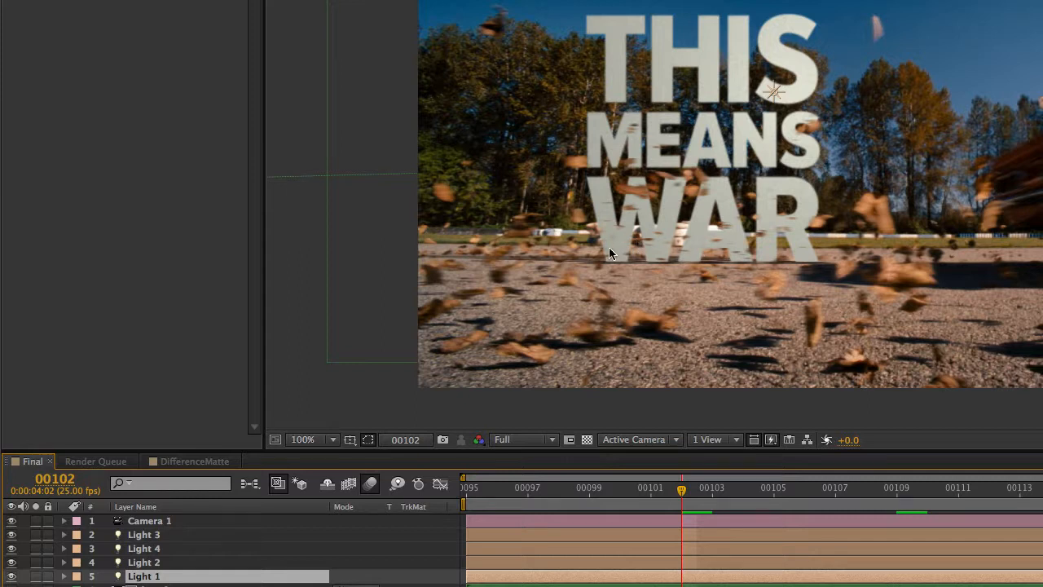
{"action": "mouse_move", "coordinate": [737, 238]}
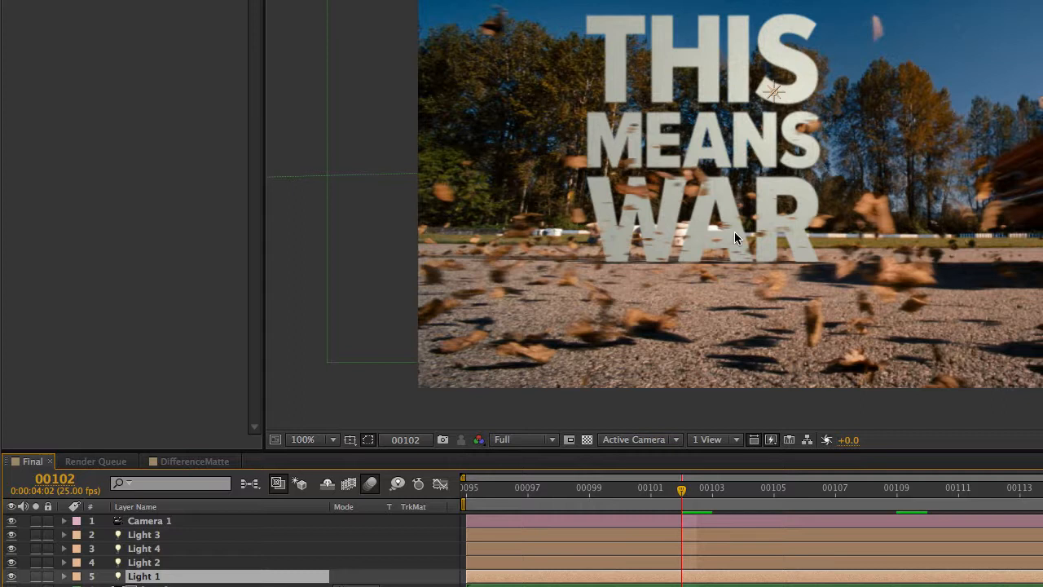
{"action": "mouse_move", "coordinate": [719, 244]}
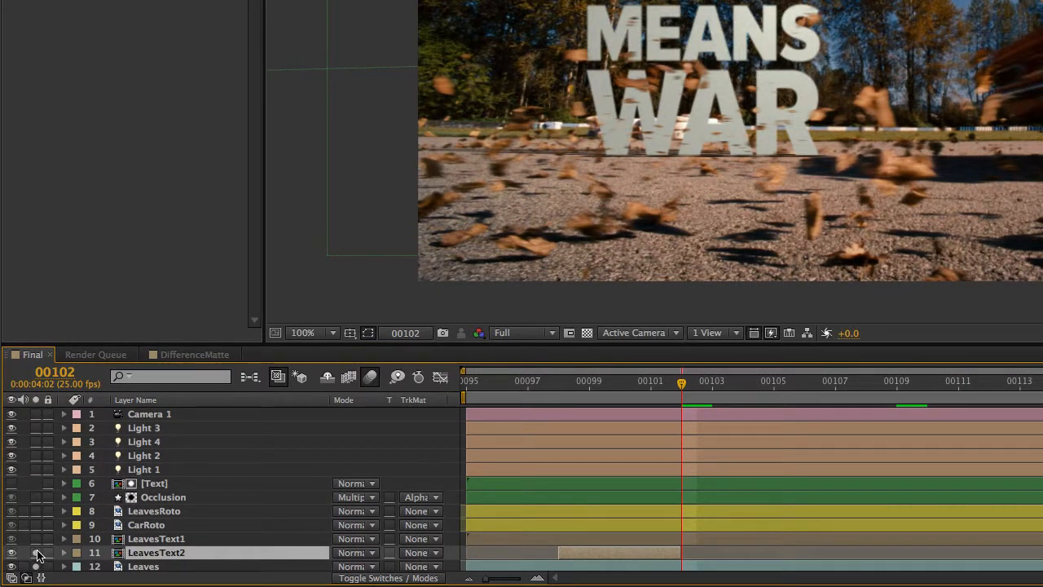
{"action": "left_click", "coordinate": [157, 538]}
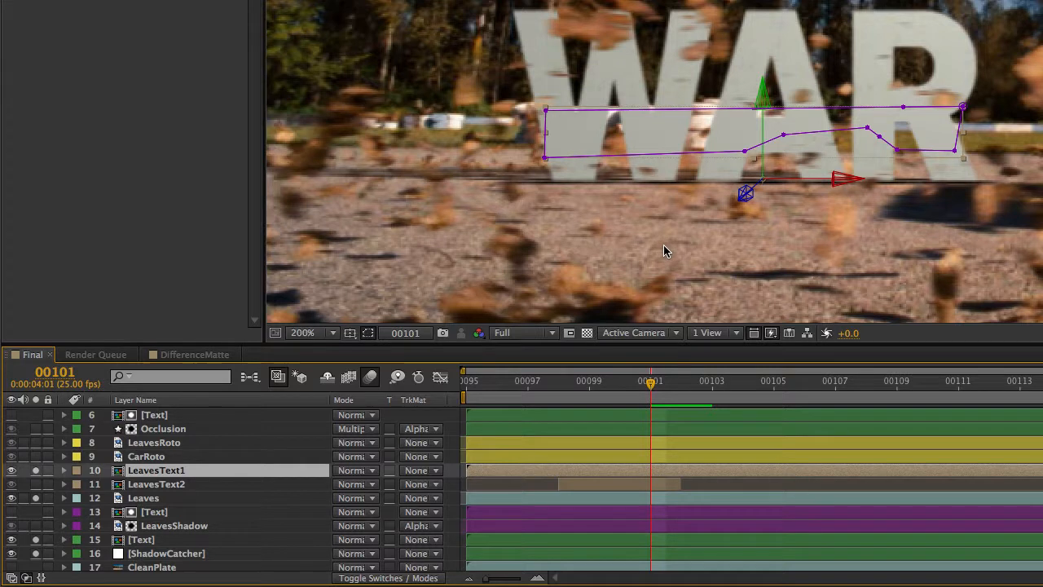
{"action": "left_click", "coordinate": [157, 483]}
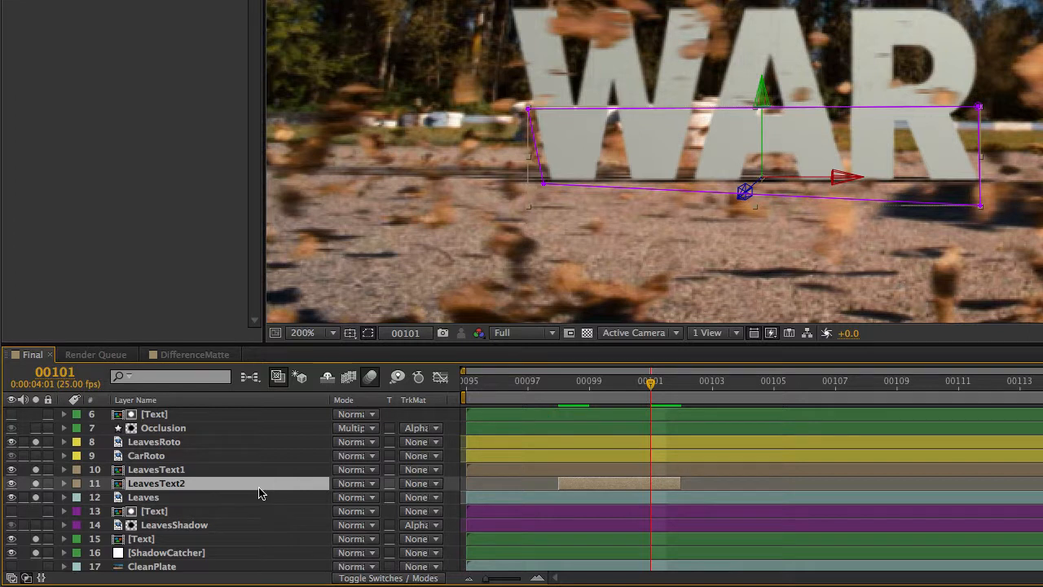
{"action": "left_click", "coordinate": [173, 525]}
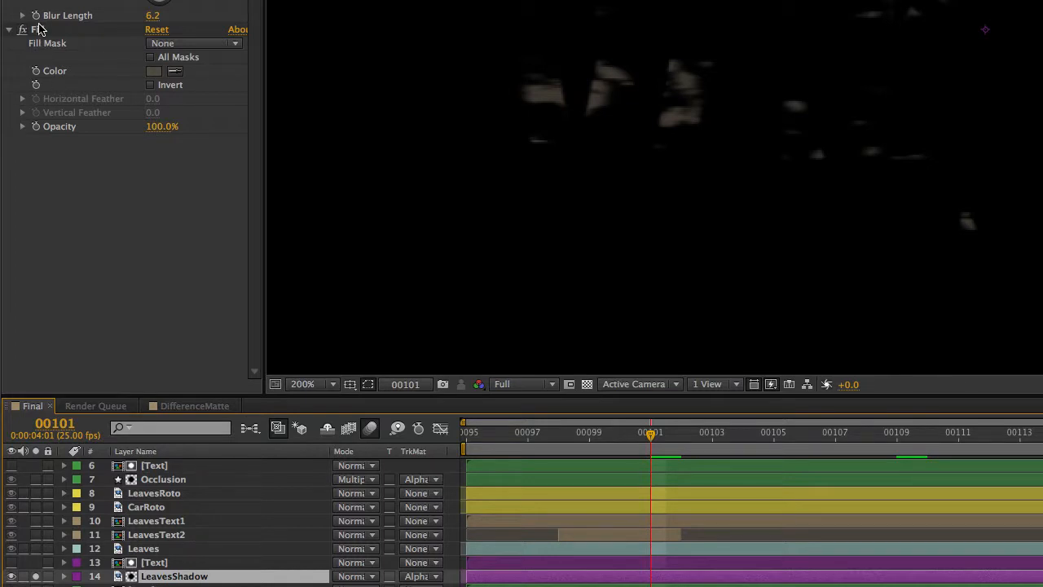
{"action": "left_click", "coordinate": [153, 72]}
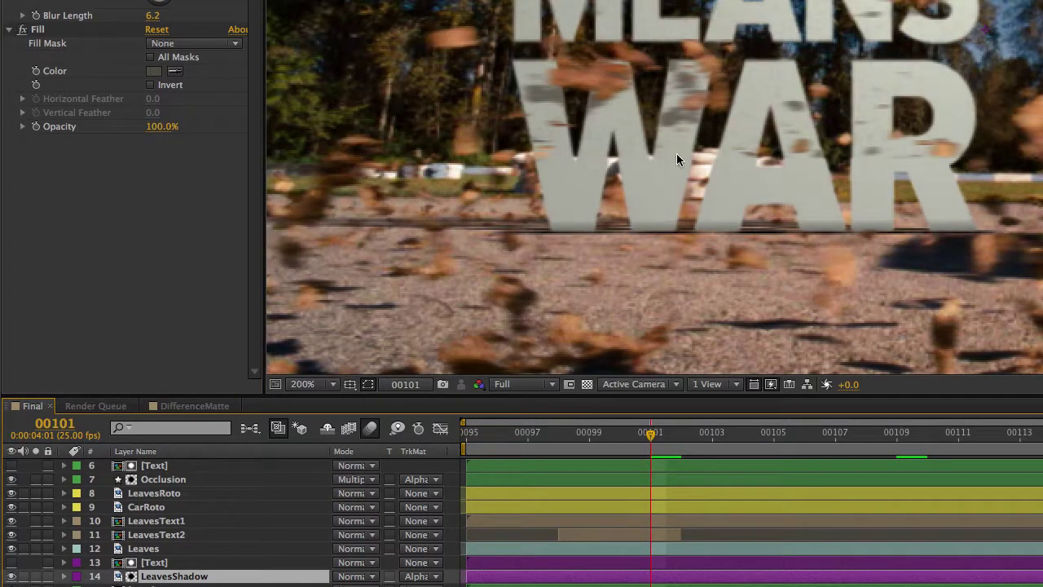
{"action": "mouse_move", "coordinate": [525, 101]}
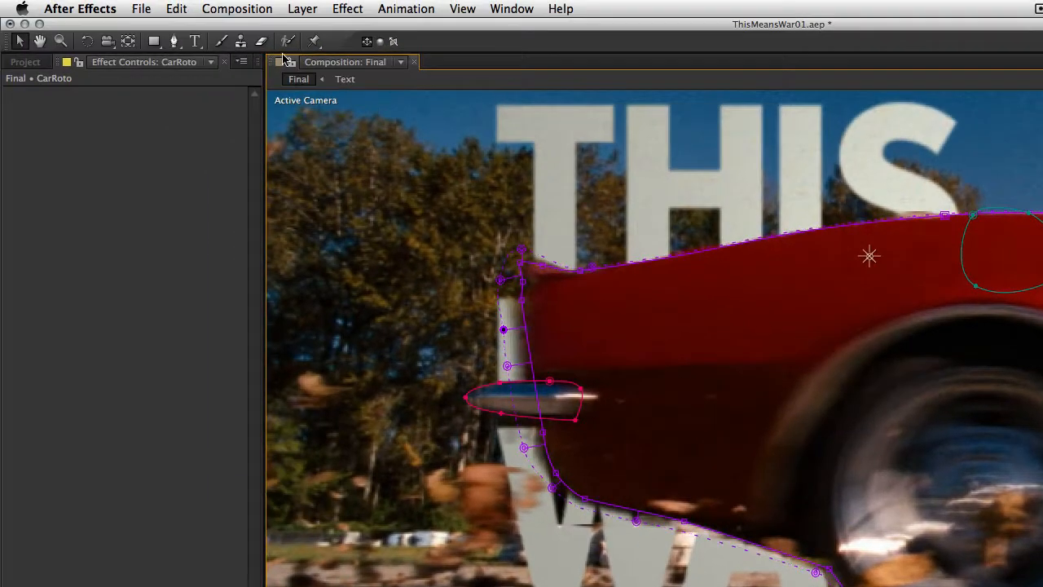
{"action": "left_click", "coordinate": [173, 43]}
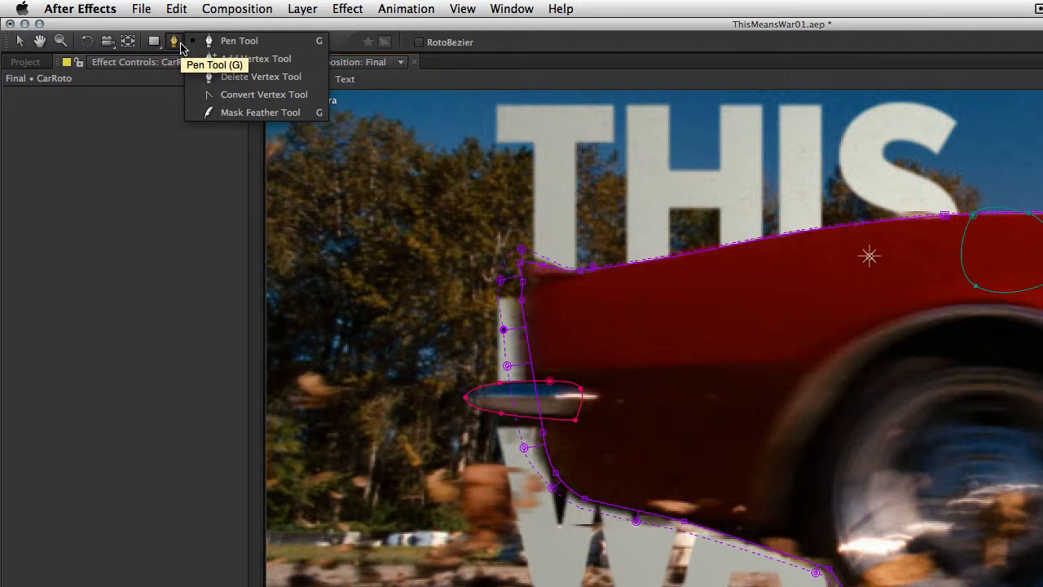
{"action": "mouse_move", "coordinate": [290, 113]}
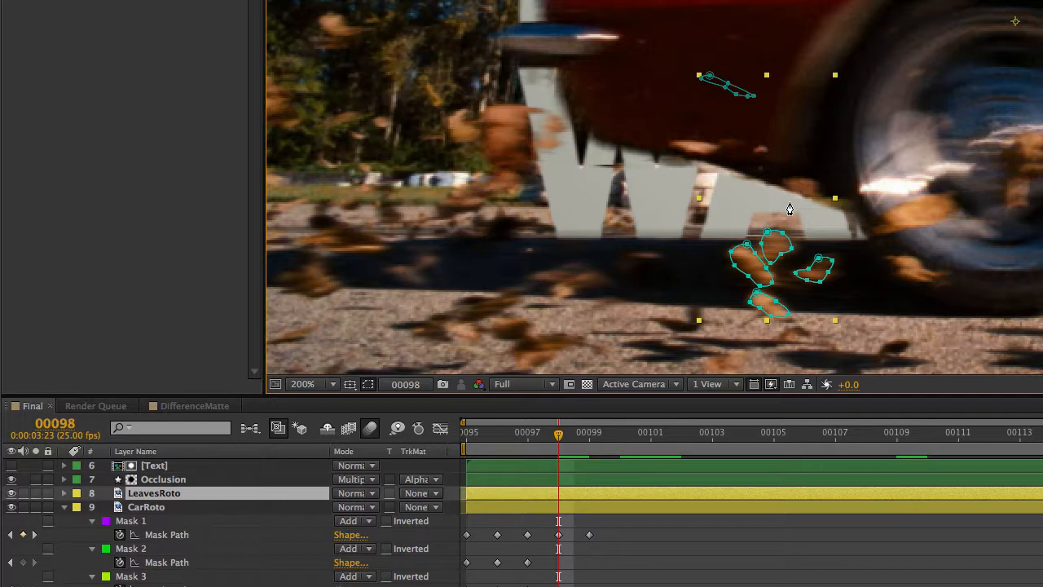
{"action": "left_click", "coordinate": [146, 505]}
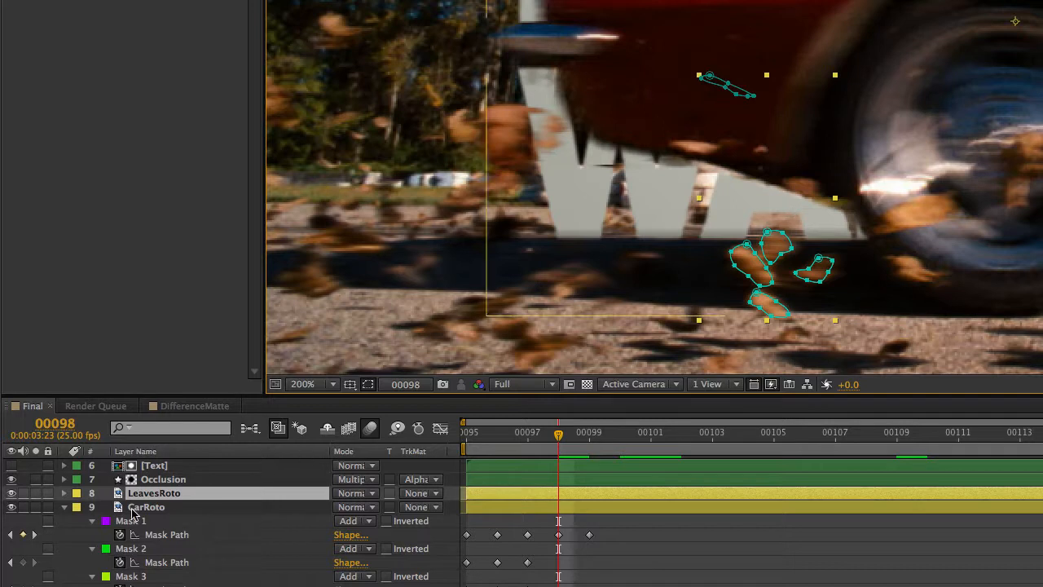
{"action": "left_click", "coordinate": [63, 505]}
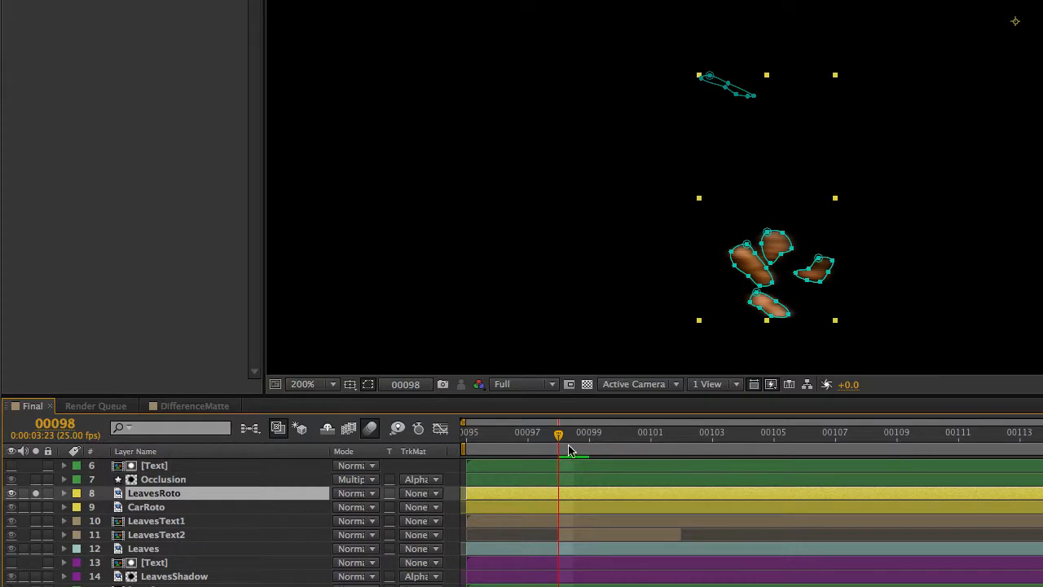
{"action": "mouse_move", "coordinate": [573, 464]}
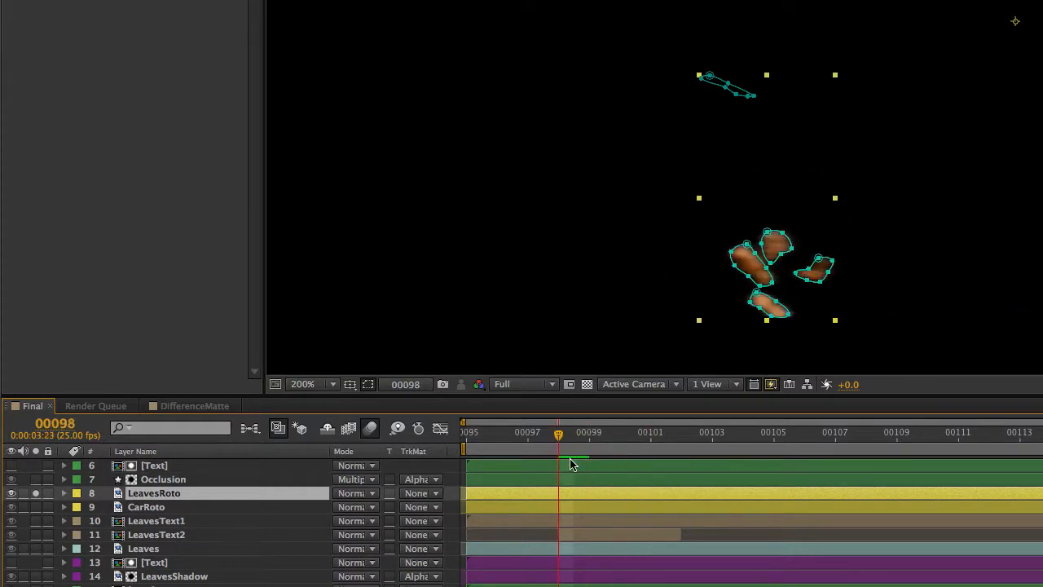
{"action": "left_click", "coordinate": [584, 433]}
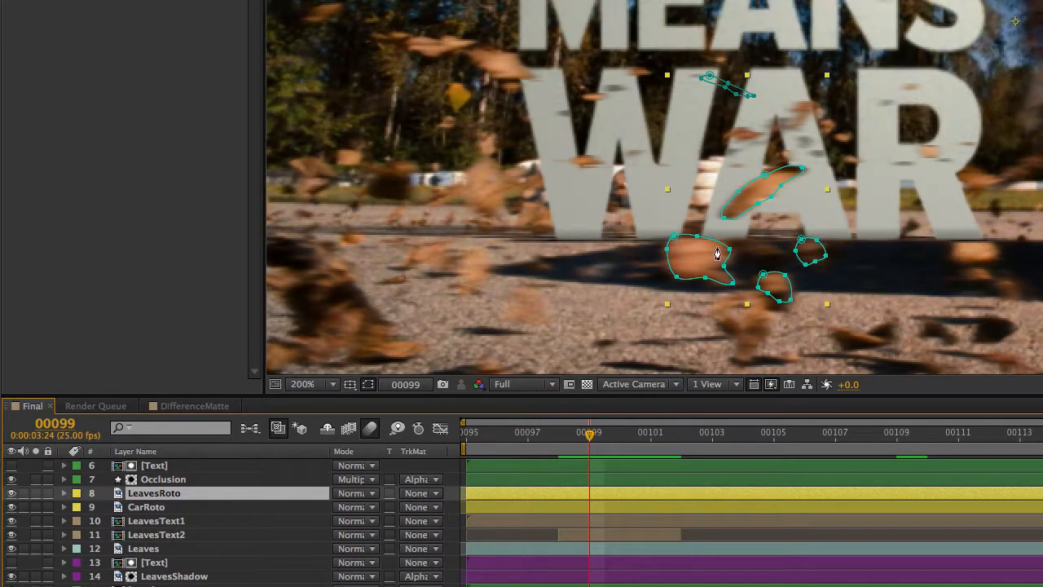
{"action": "left_click", "coordinate": [157, 535]}
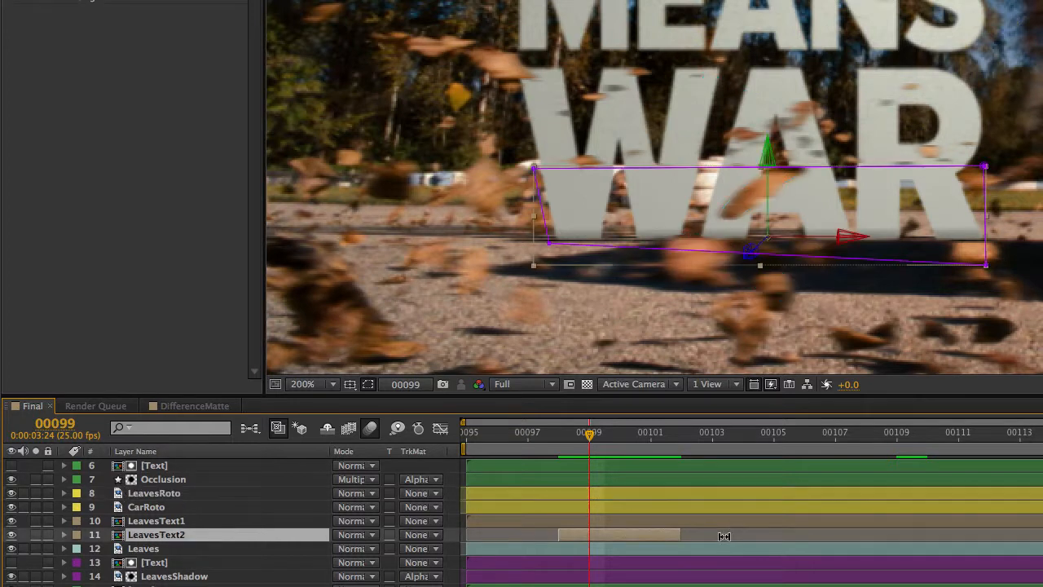
{"action": "left_click", "coordinate": [163, 479]}
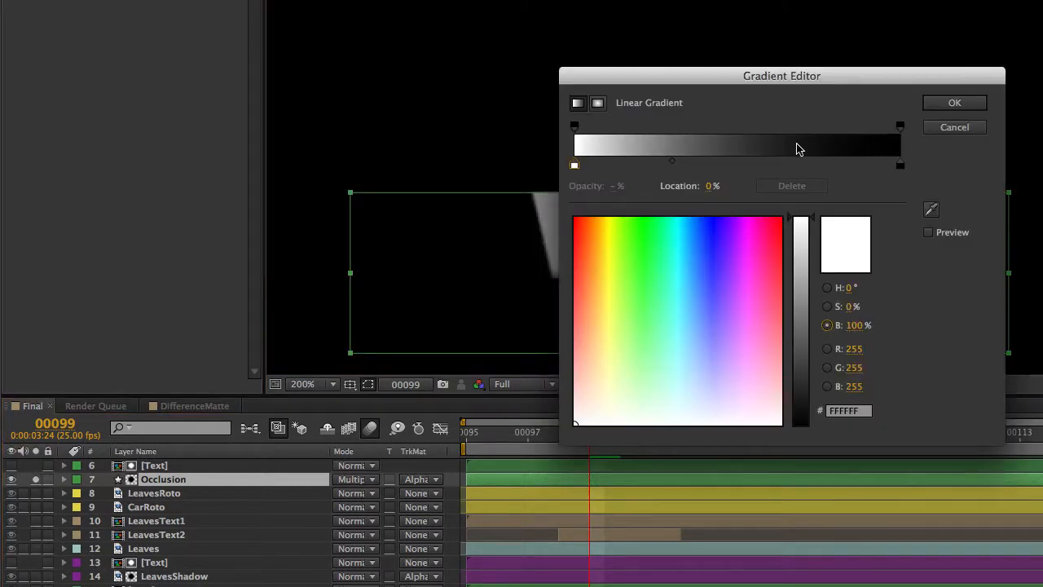
{"action": "left_click", "coordinate": [955, 101]}
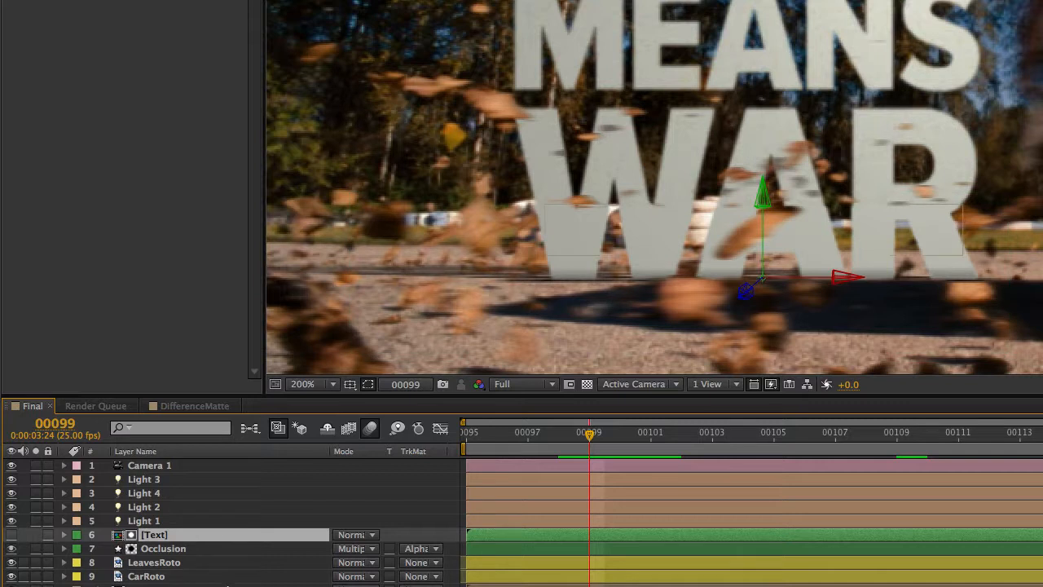
{"action": "scroll", "scroll_direction": "down", "scroll_amount": 3}
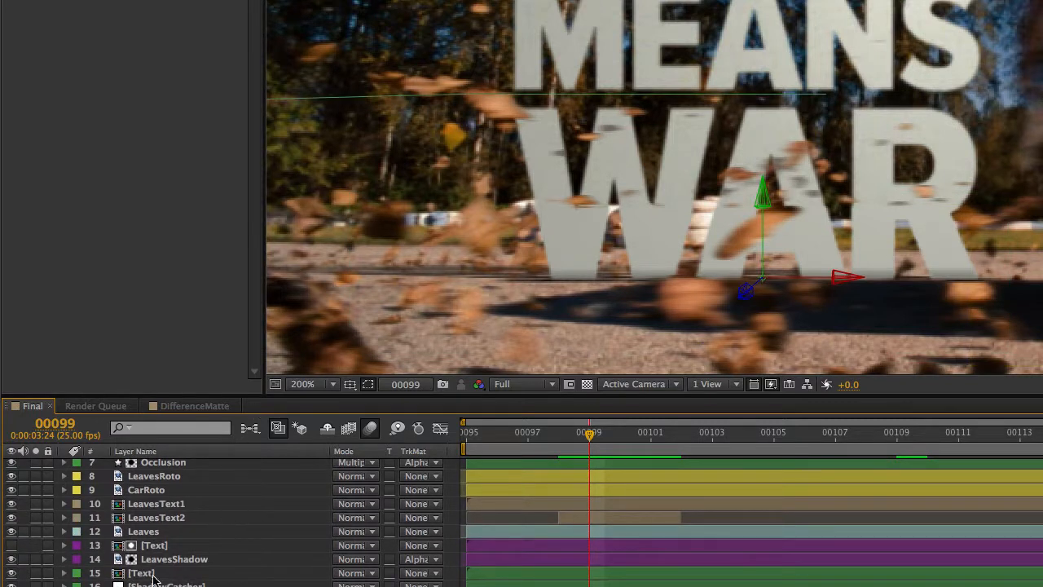